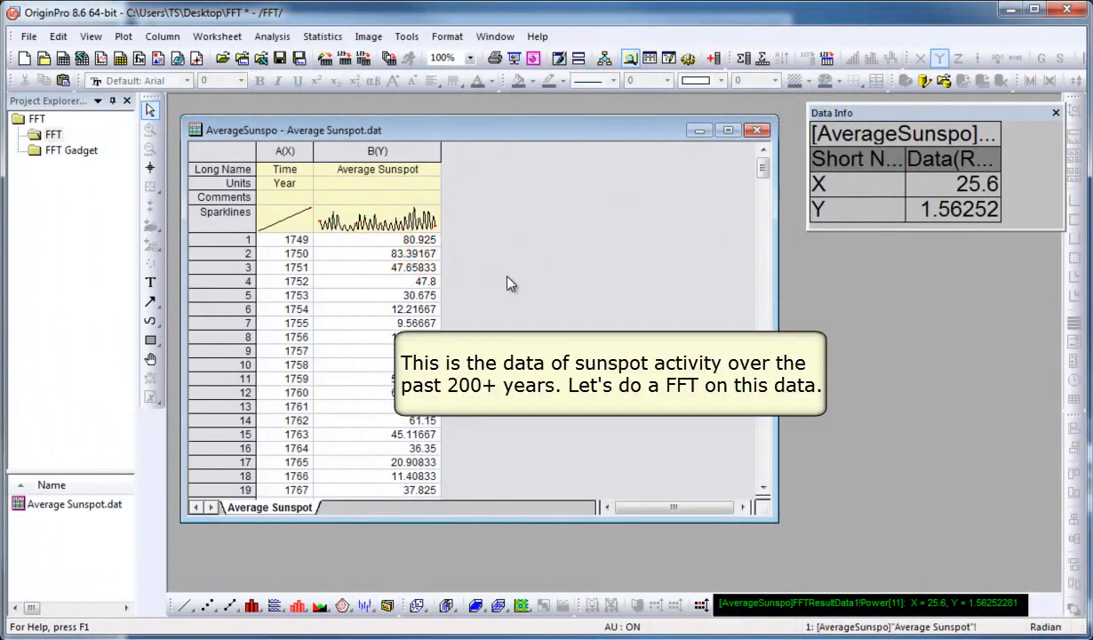
mouse_move(507, 281)
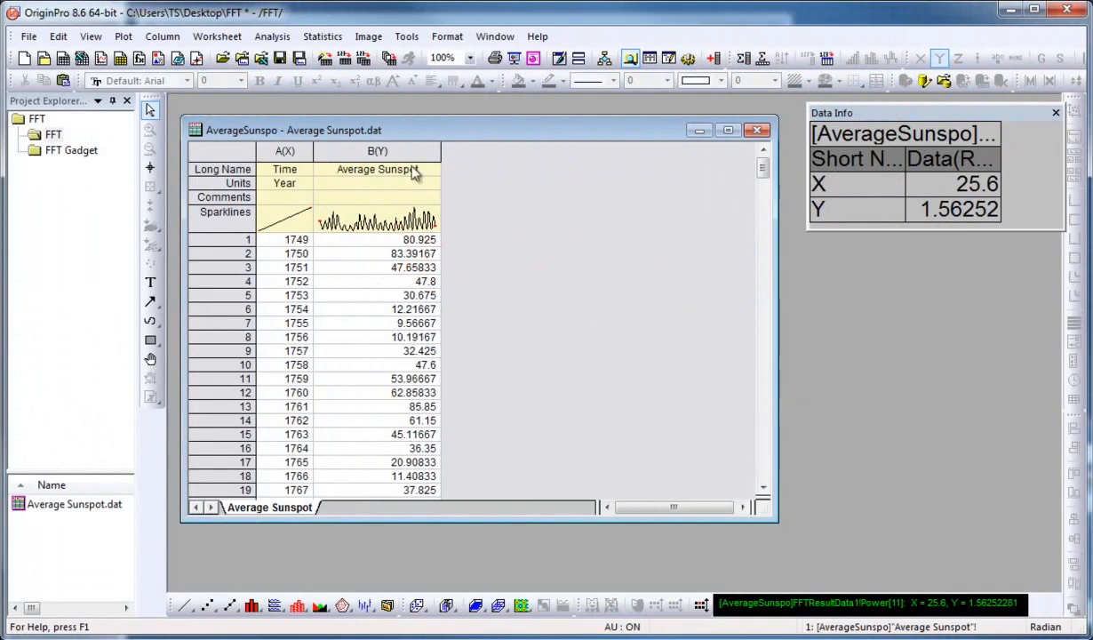
Step: Select the B(Y) Average Sunspot column as the data to transform
left_click(375, 151)
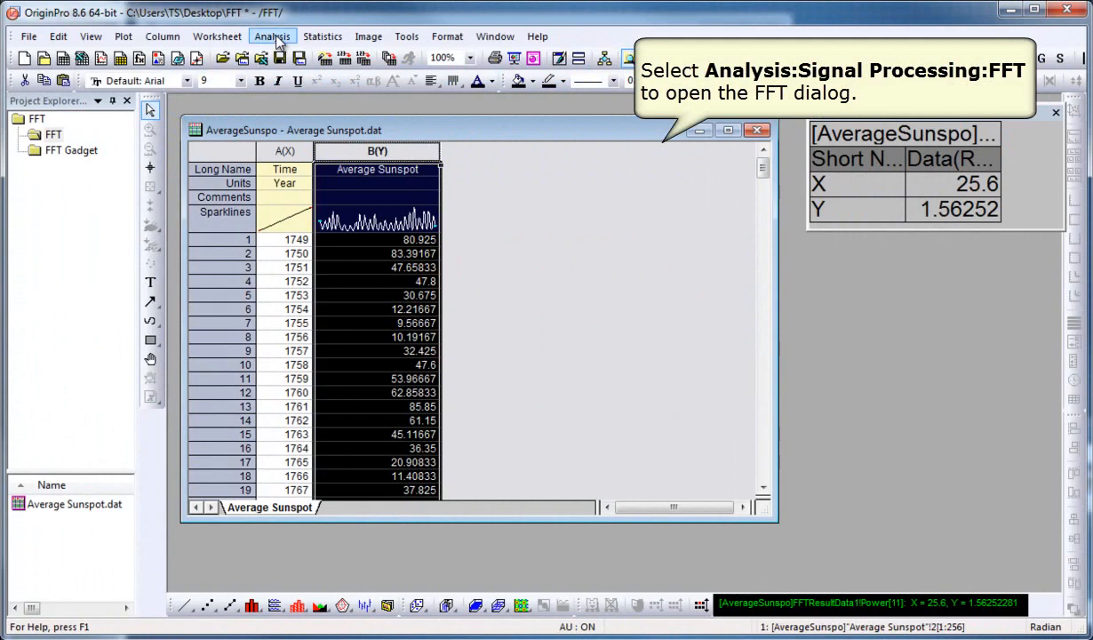
Step: Bring up the FFT dialog from Analysis > Signal Processing for the sunspot column
left_click(270, 35)
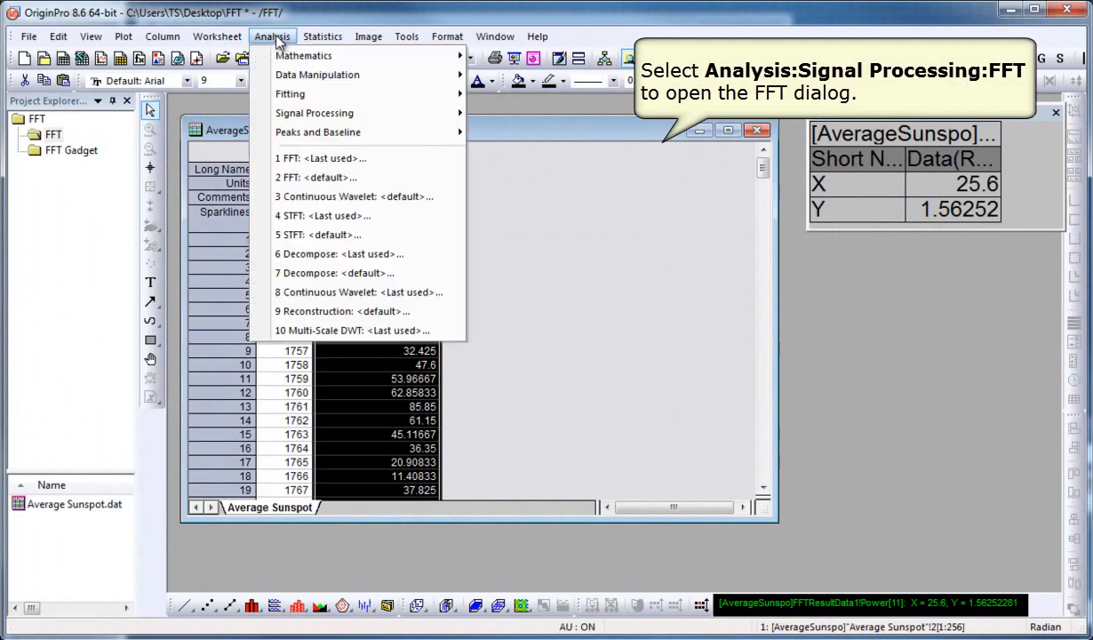
mouse_move(315, 114)
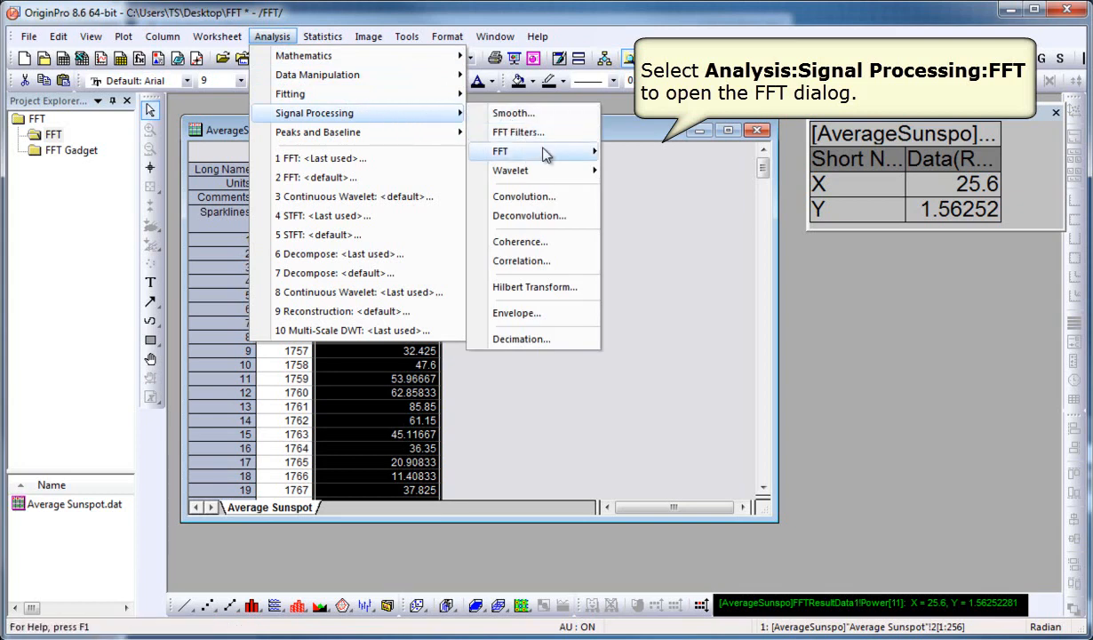
mouse_move(542, 151)
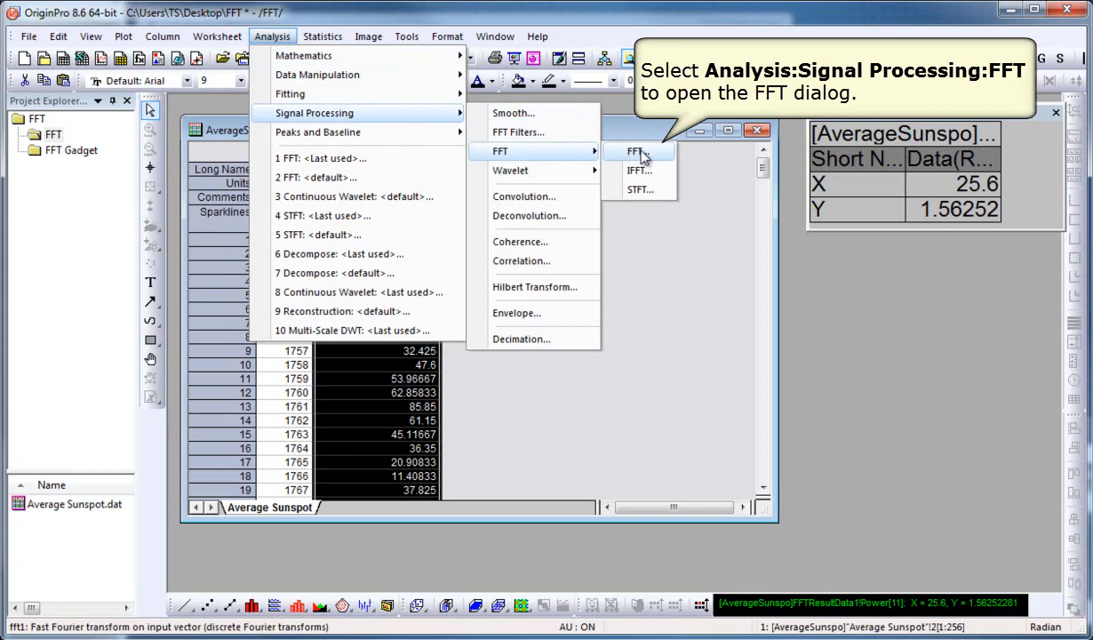
left_click(634, 151)
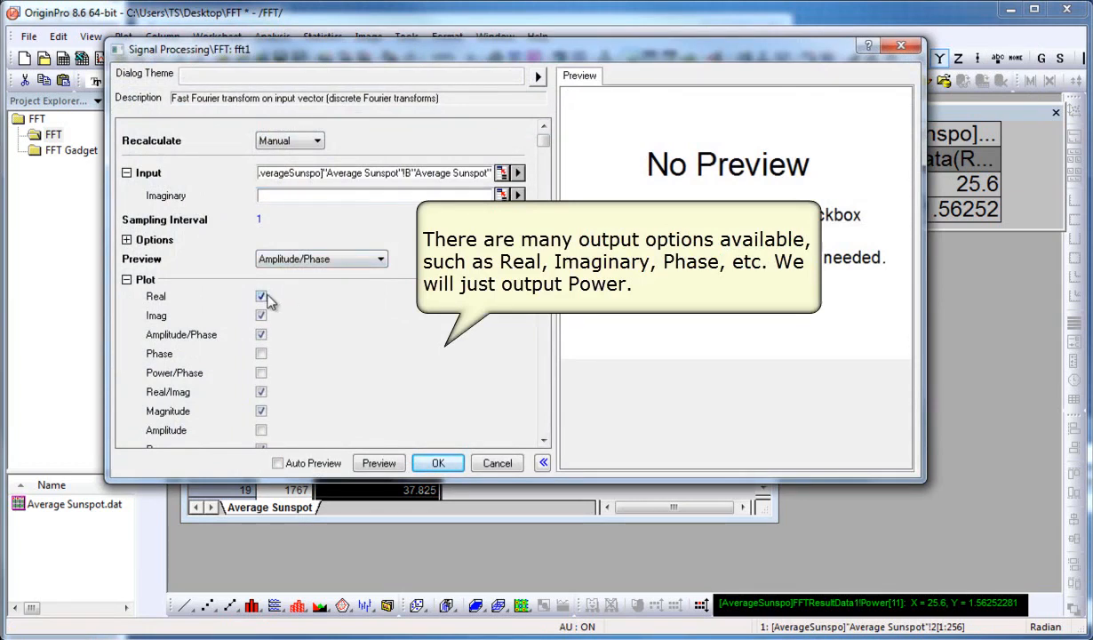
Step: Clear Real, Imag, Amplitude/Phase, Real/Imag and dB outputs, leaving only Power checked
left_click(261, 295)
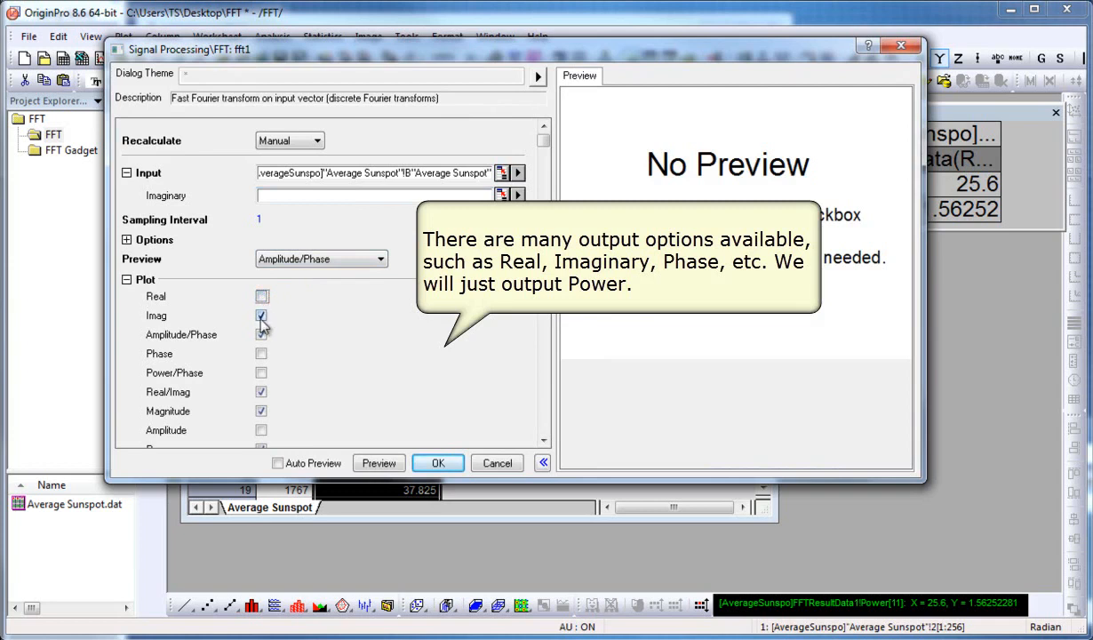
left_click(261, 317)
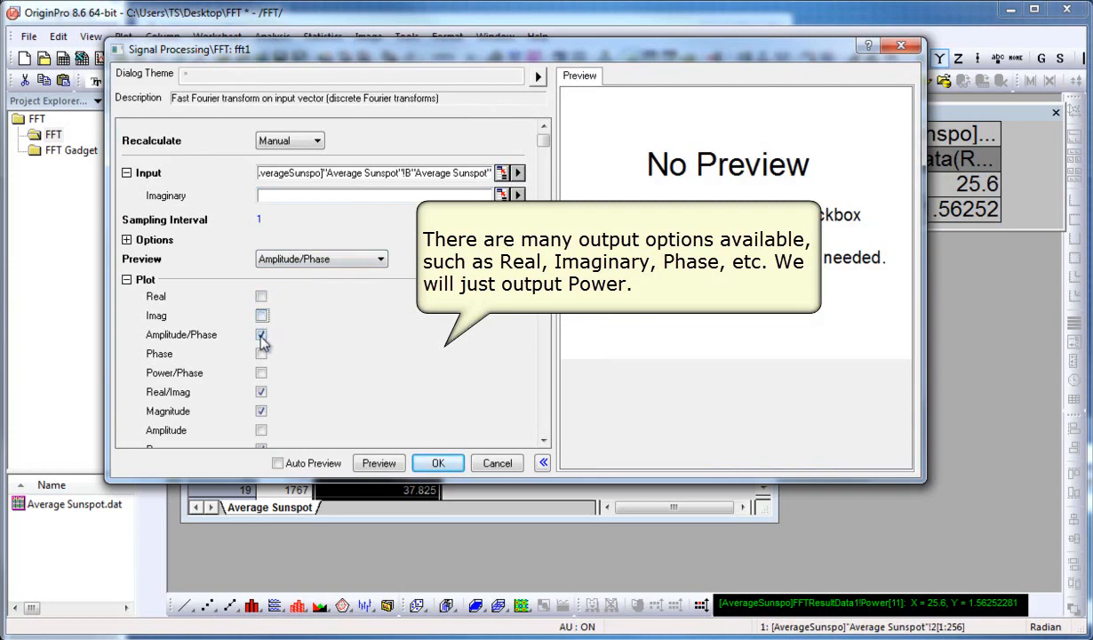
left_click(262, 334)
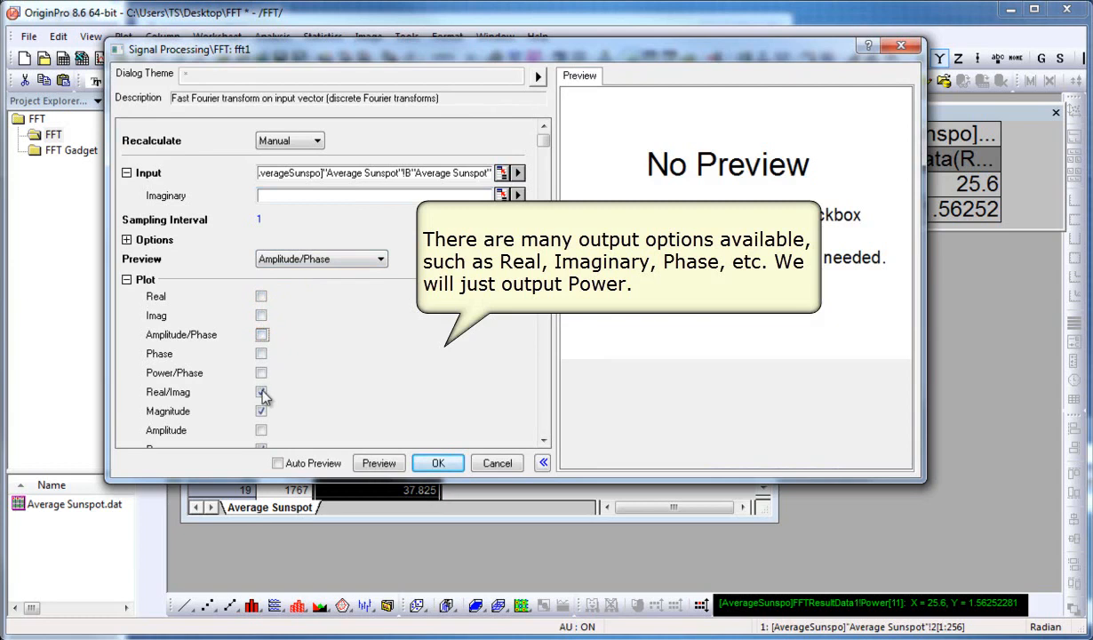
left_click(262, 411)
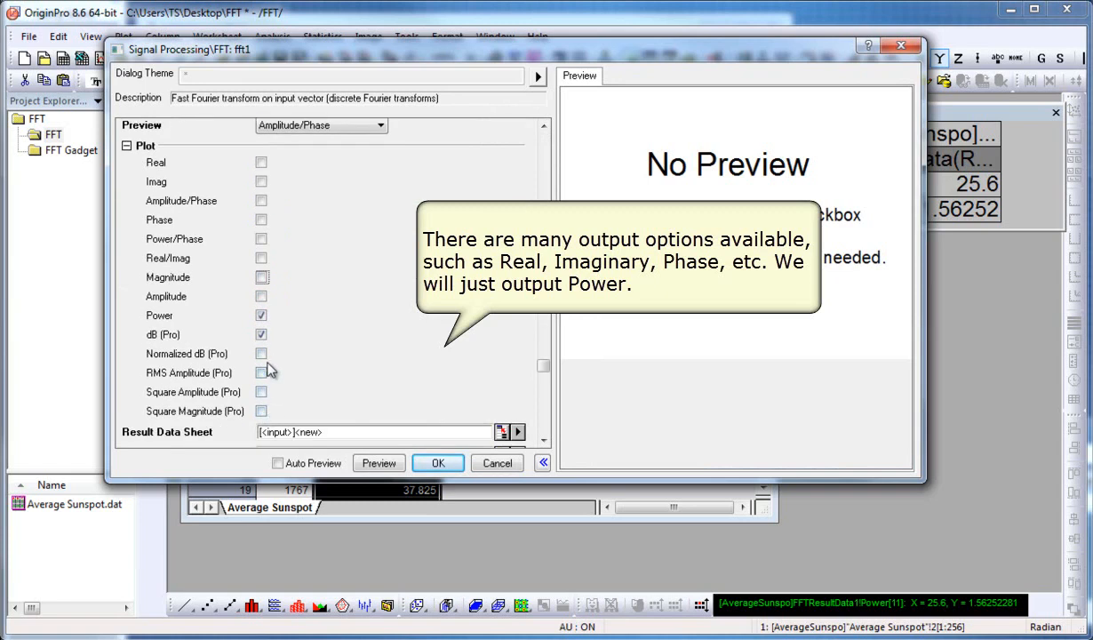
left_click(261, 334)
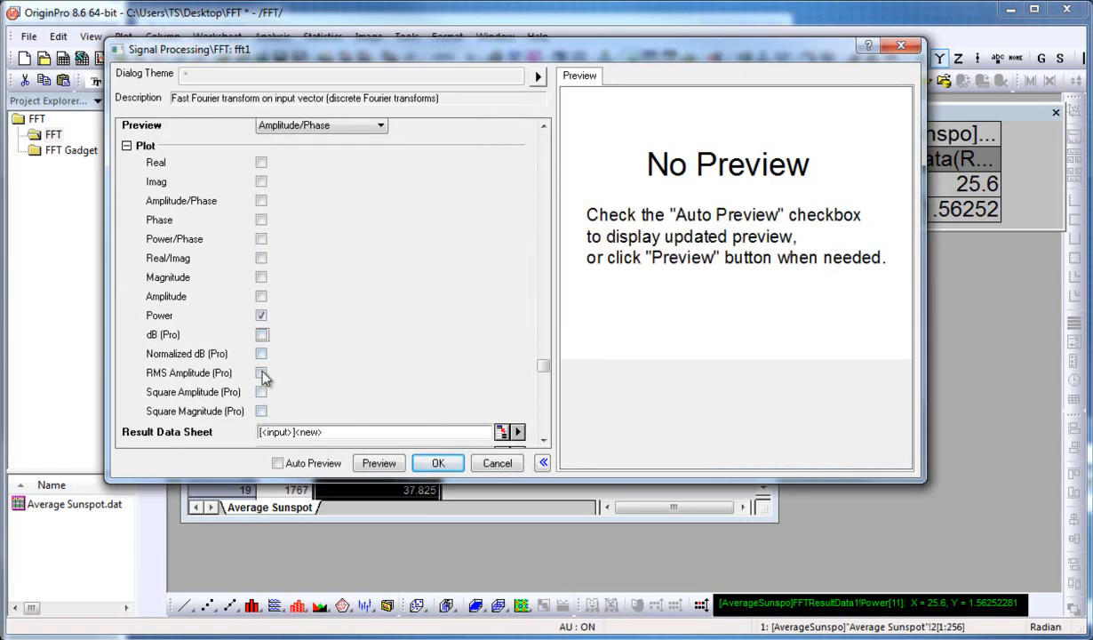
mouse_move(277, 462)
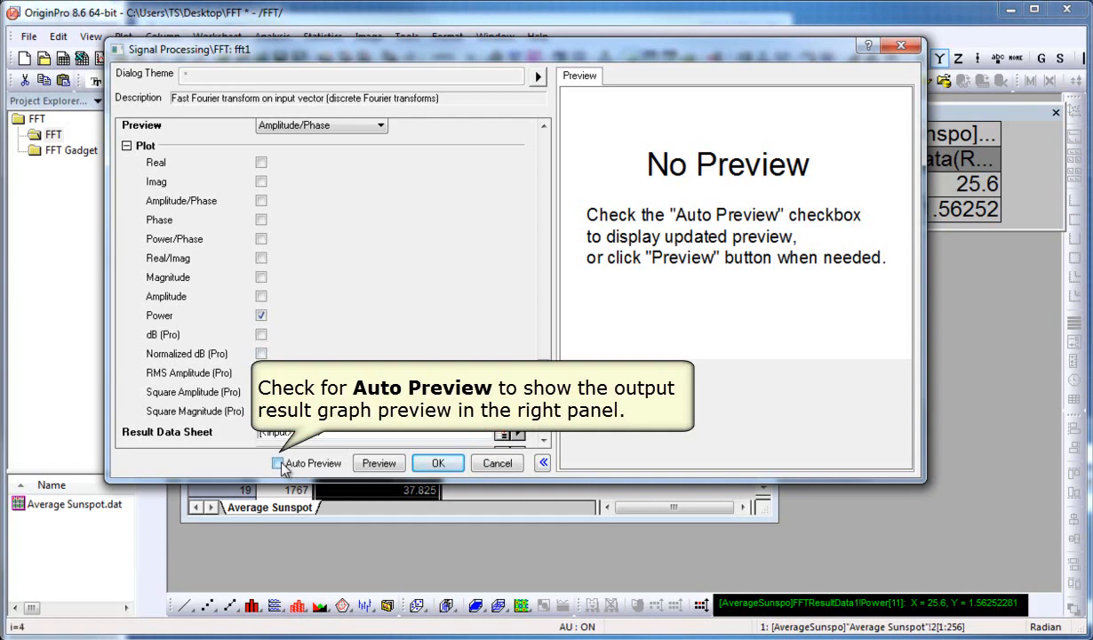
Step: Enable Auto Preview on Power and run the FFT to produce frequency and power results
left_click(278, 462)
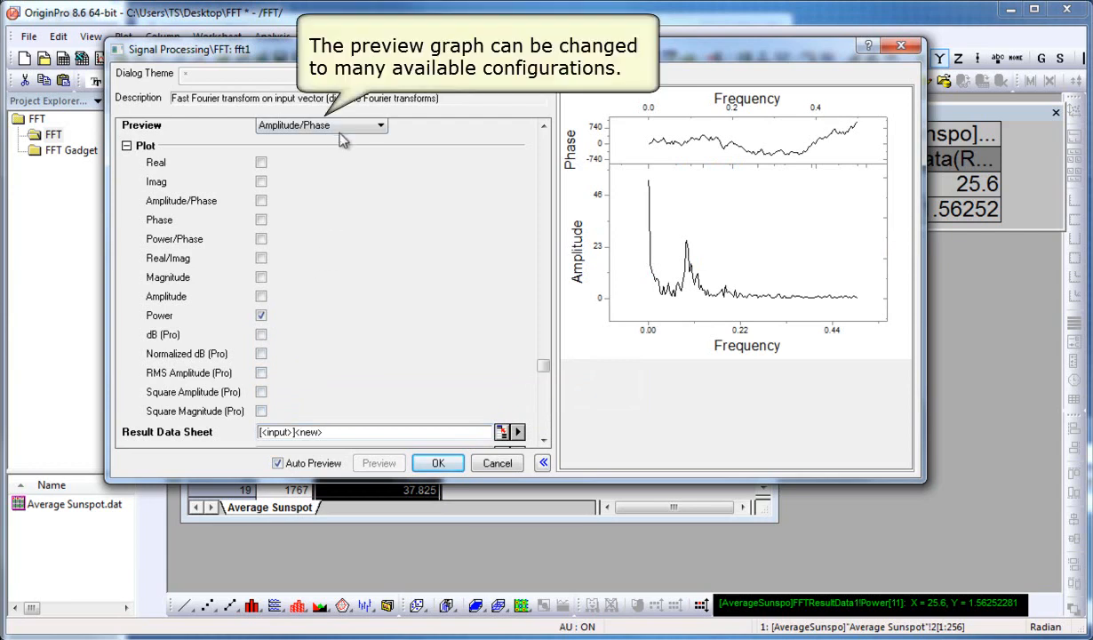
mouse_move(341, 142)
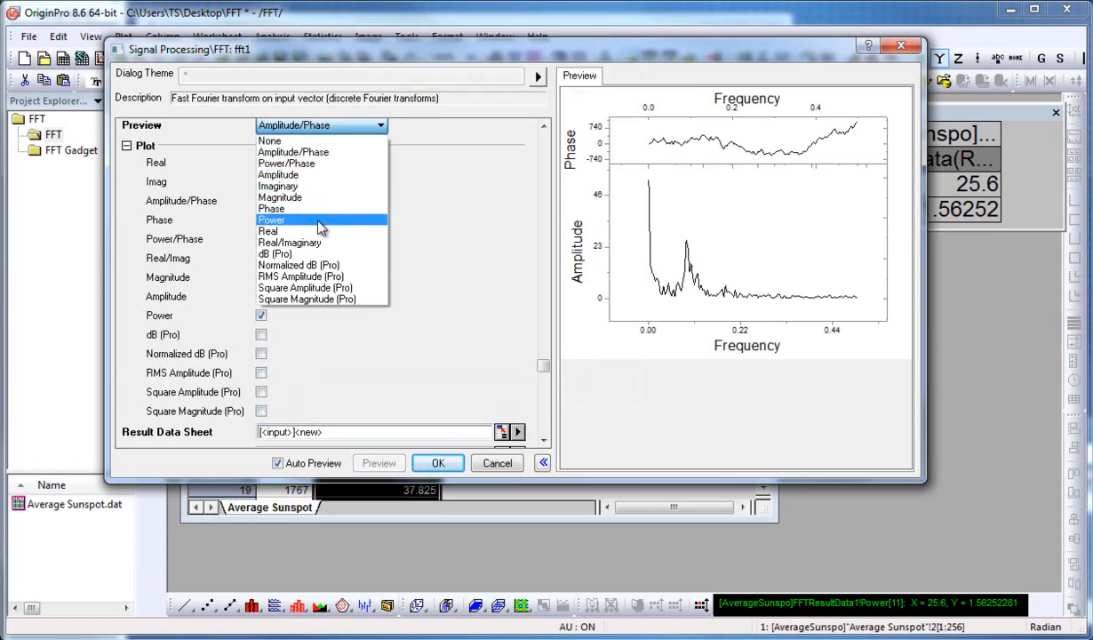
left_click(270, 221)
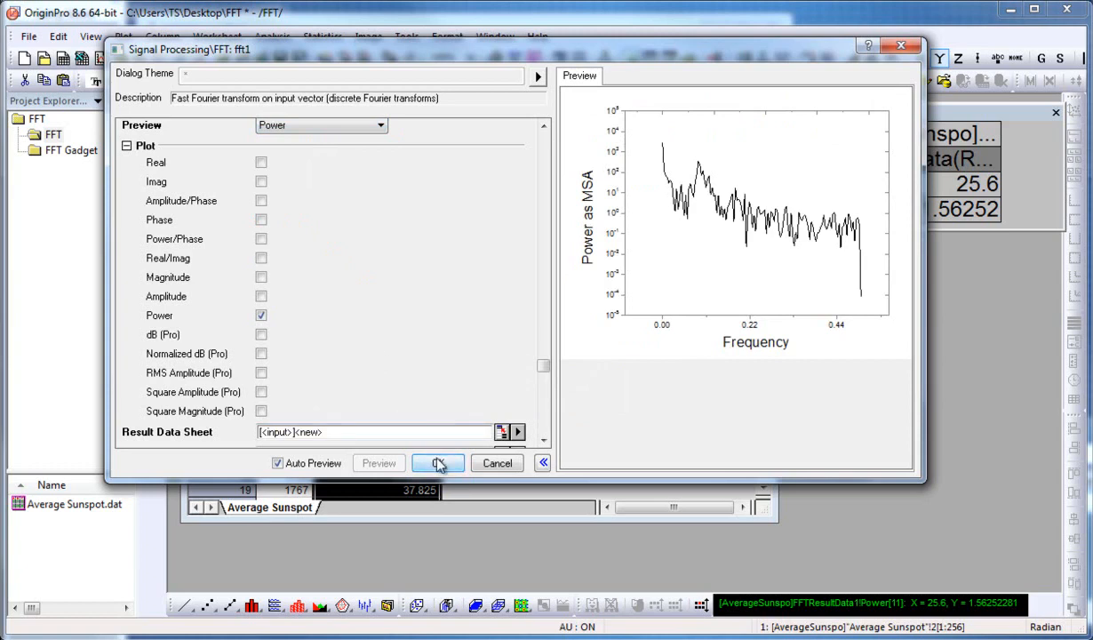
left_click(437, 462)
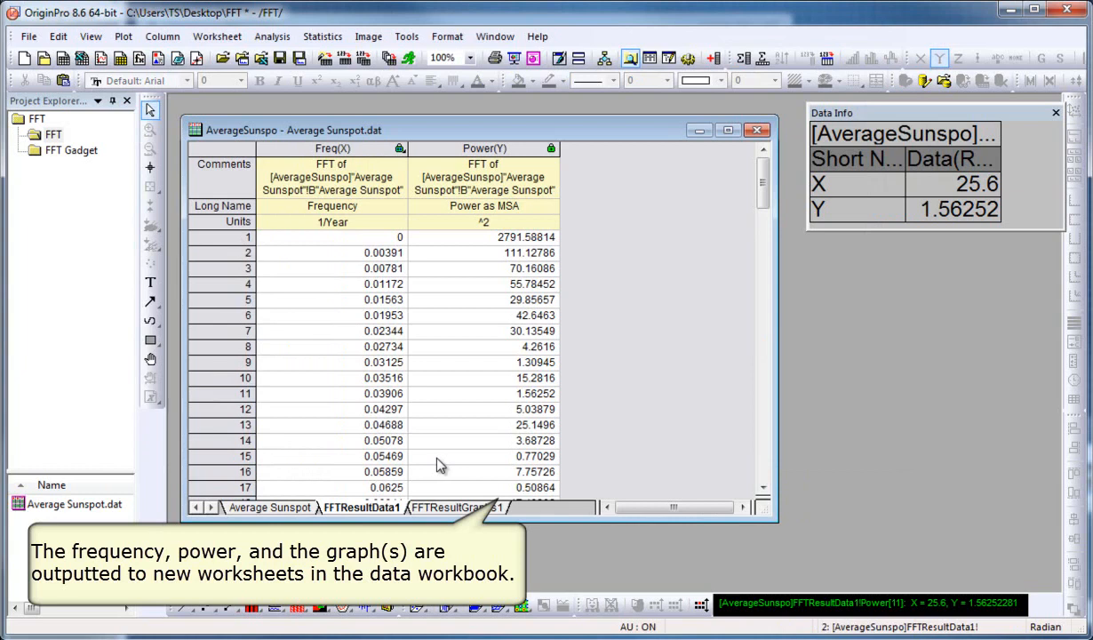
left_click(469, 508)
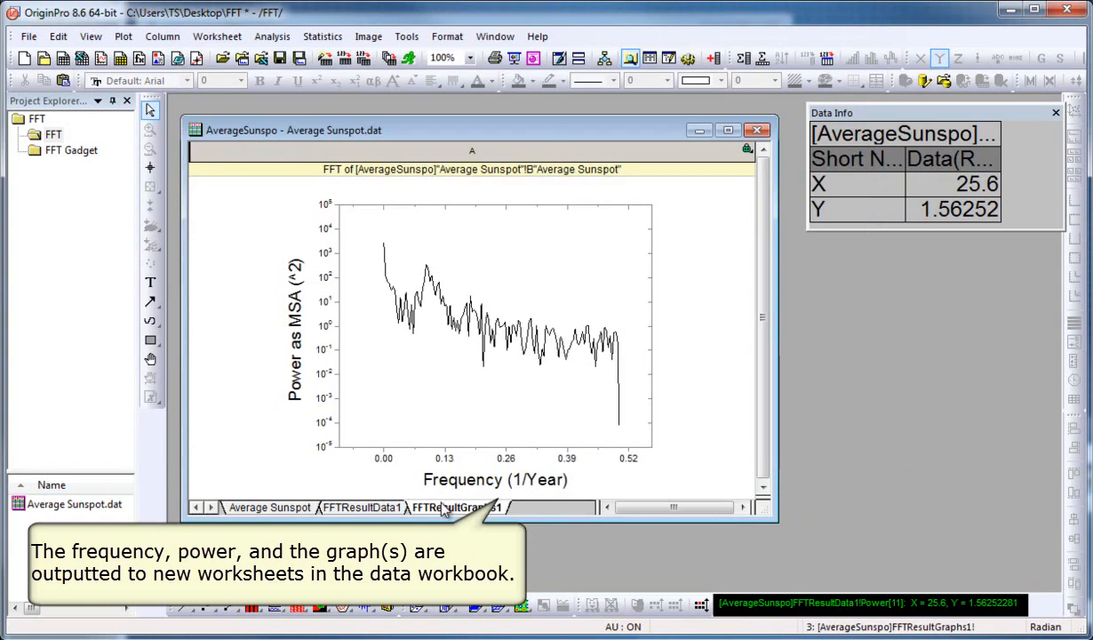
mouse_move(457, 368)
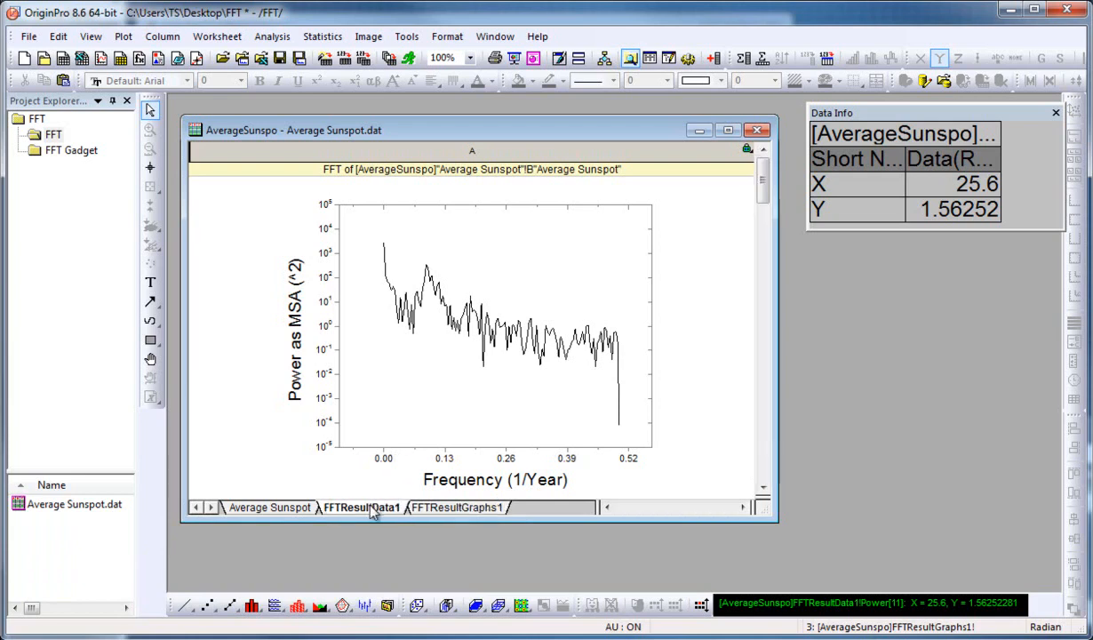
left_click(370, 508)
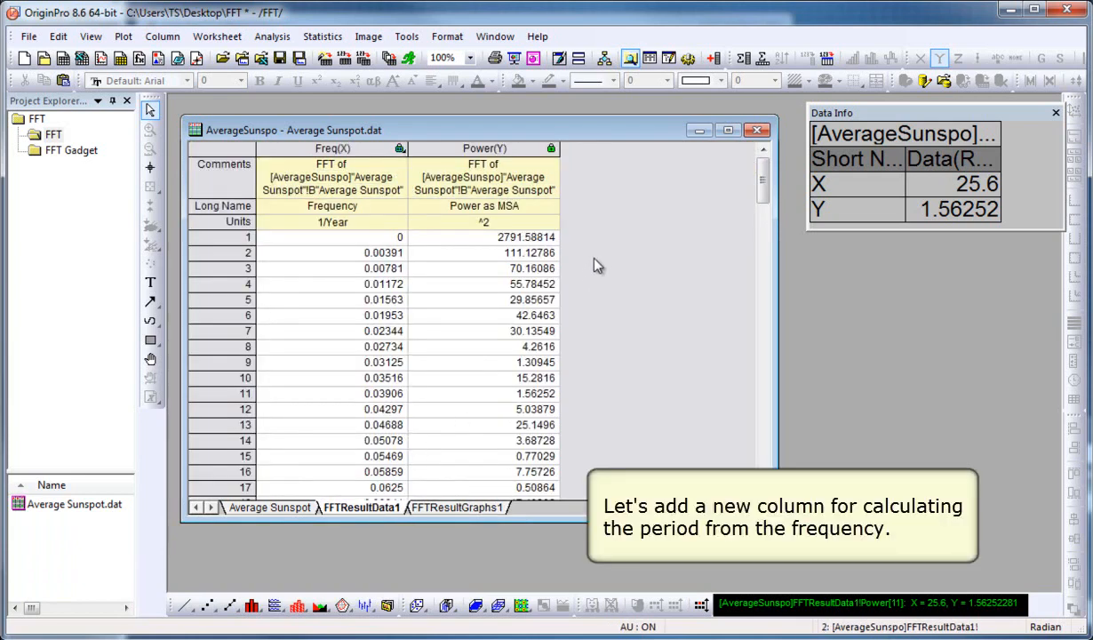
mouse_move(654, 195)
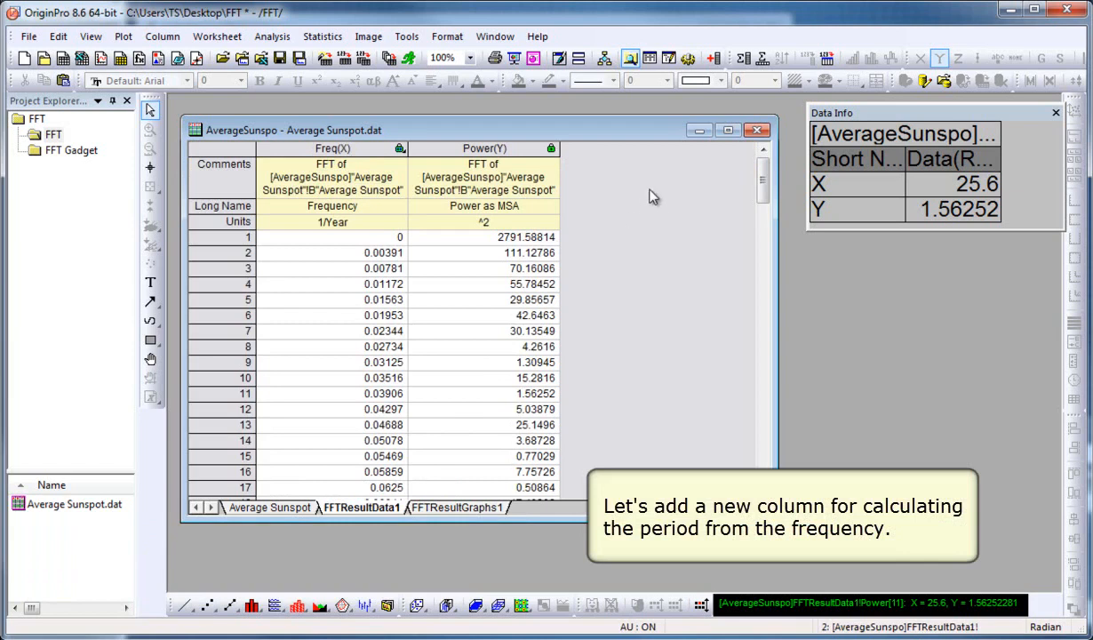
Step: Add a third result column with long name Period and units years/cycle
left_click(715, 57)
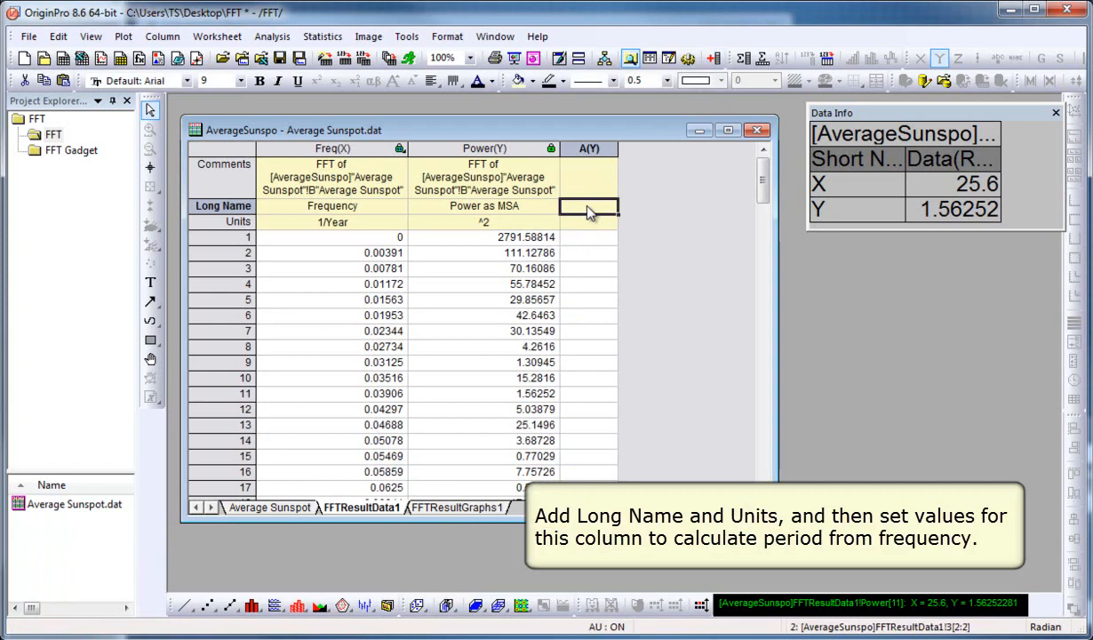
type("Period")
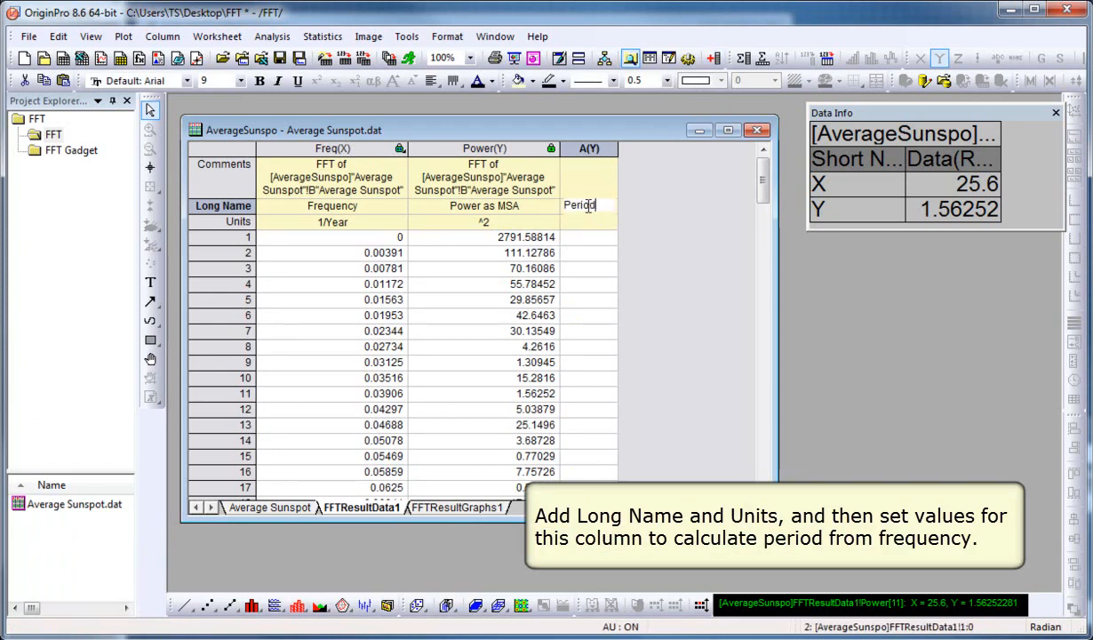
type("years/cycle")
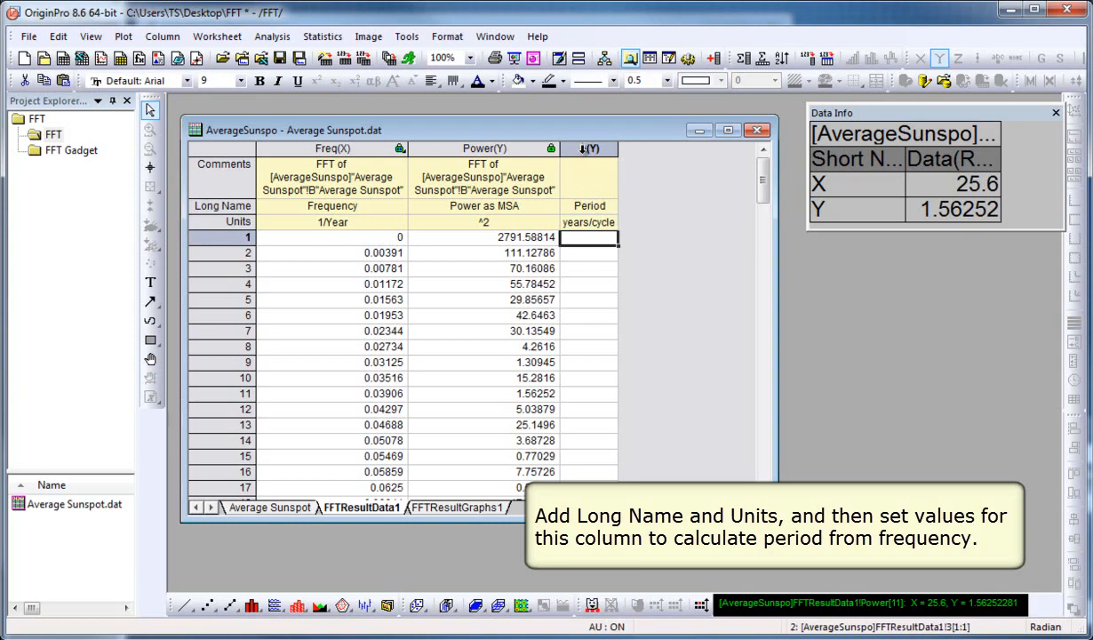
Step: Fill the Period column with 1/col(freq) via Set Column Values
right_click(578, 149)
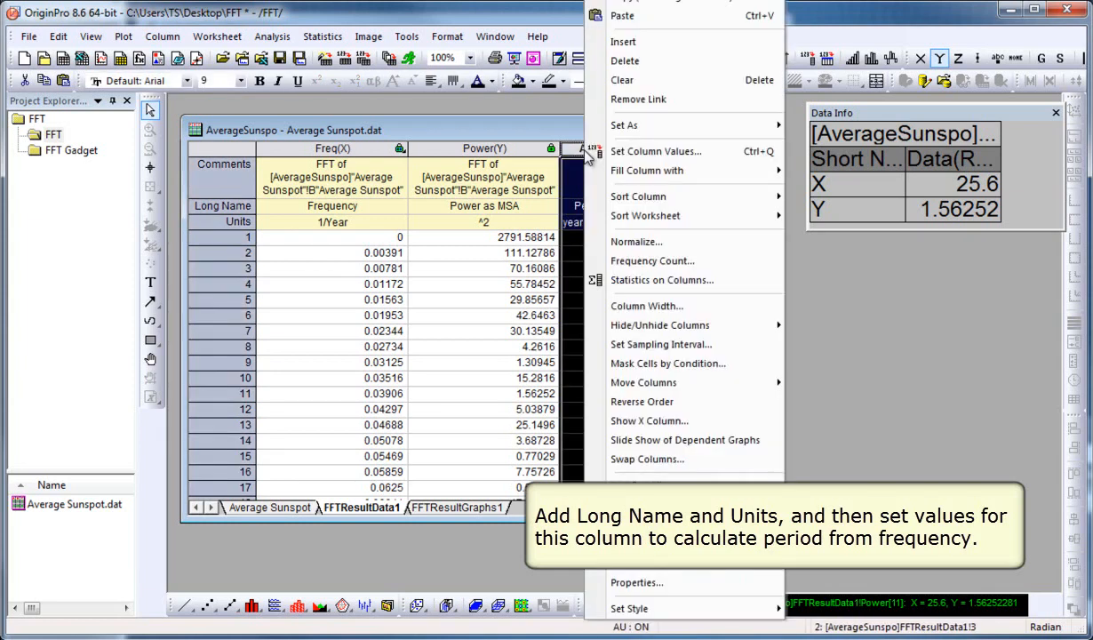
mouse_move(676, 151)
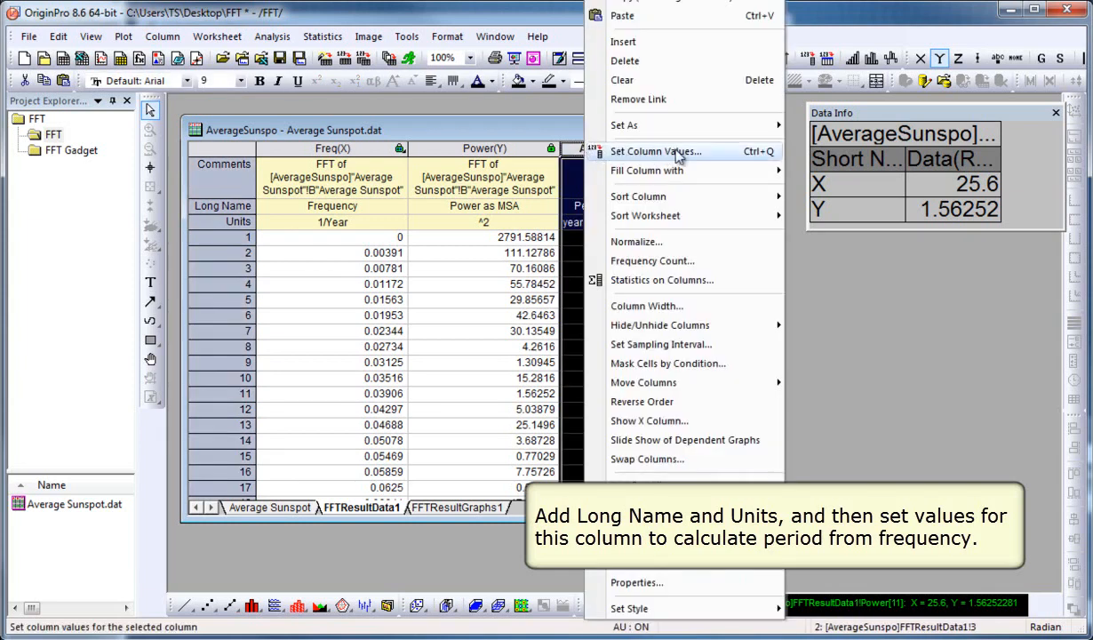
left_click(656, 152)
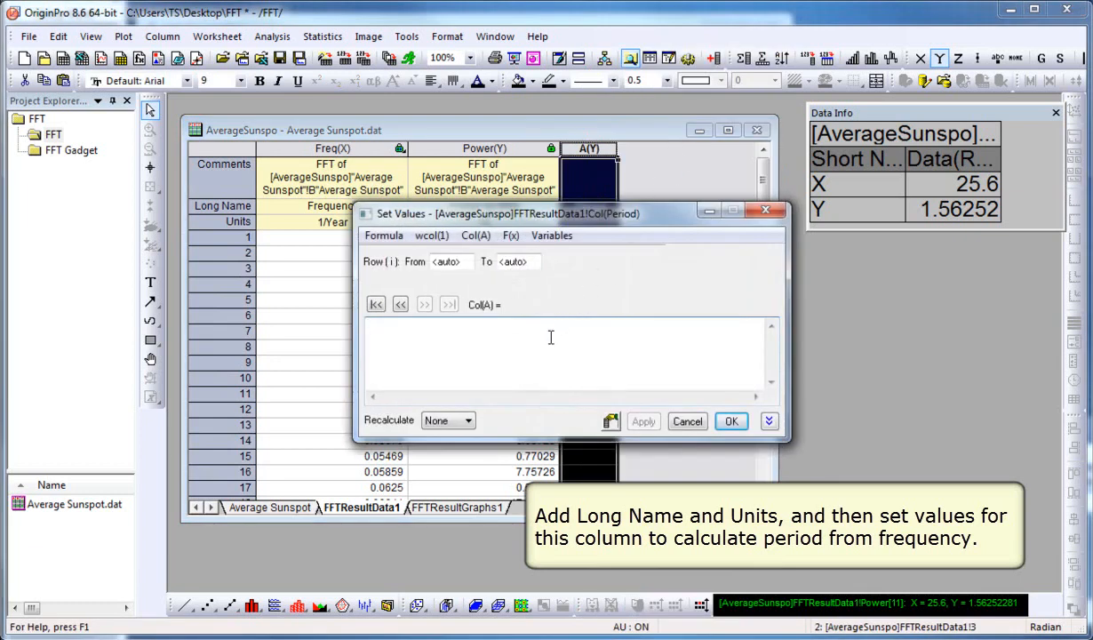
type("1/col (")
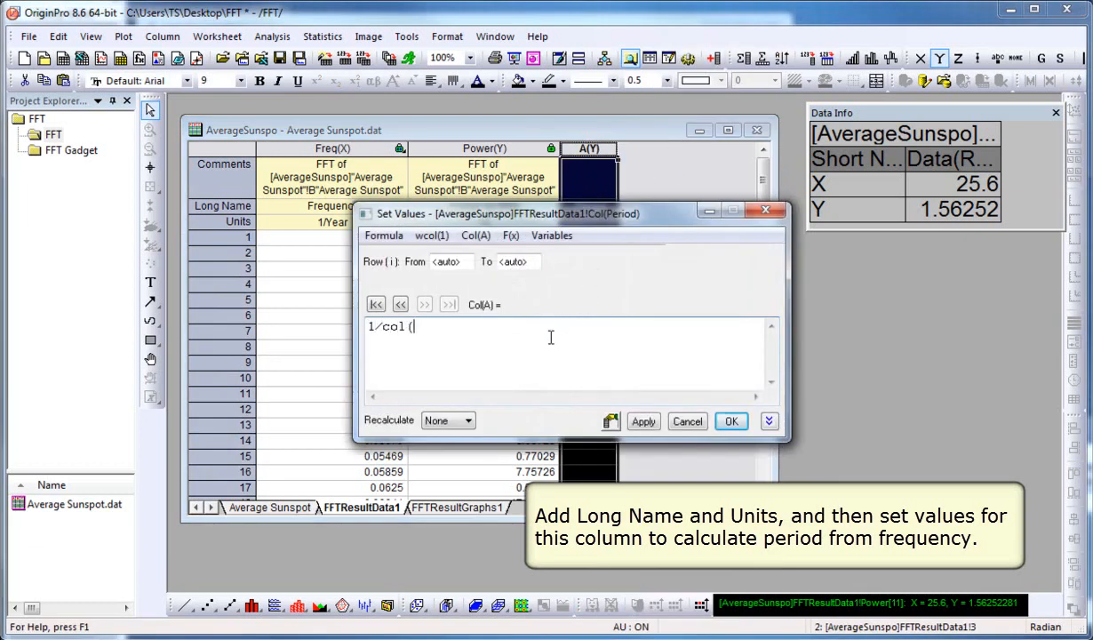
type("freq)")
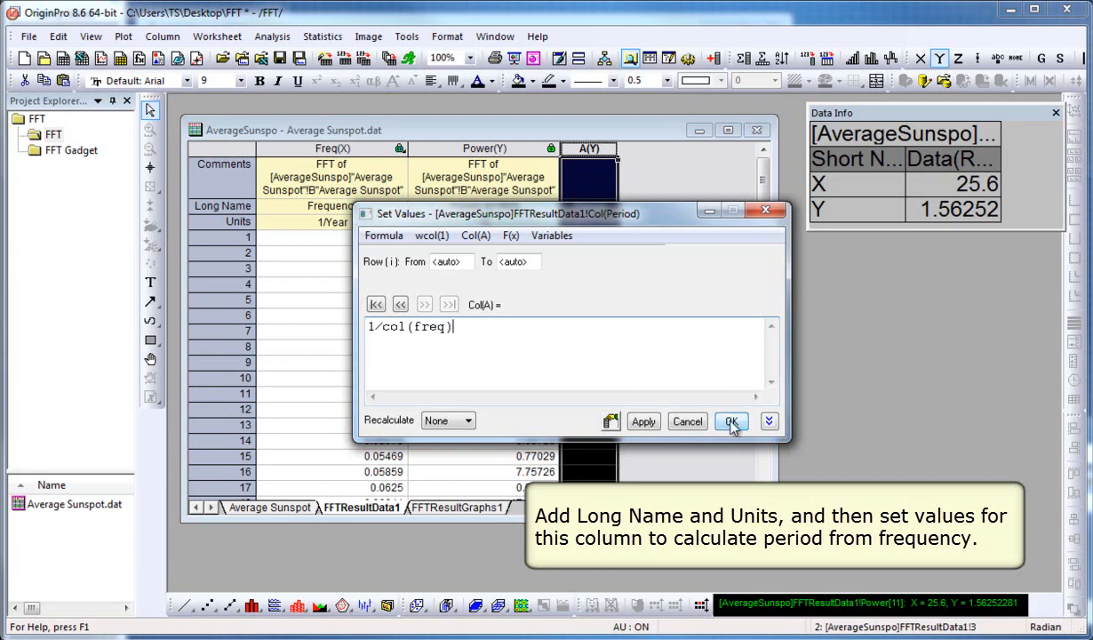
left_click(731, 420)
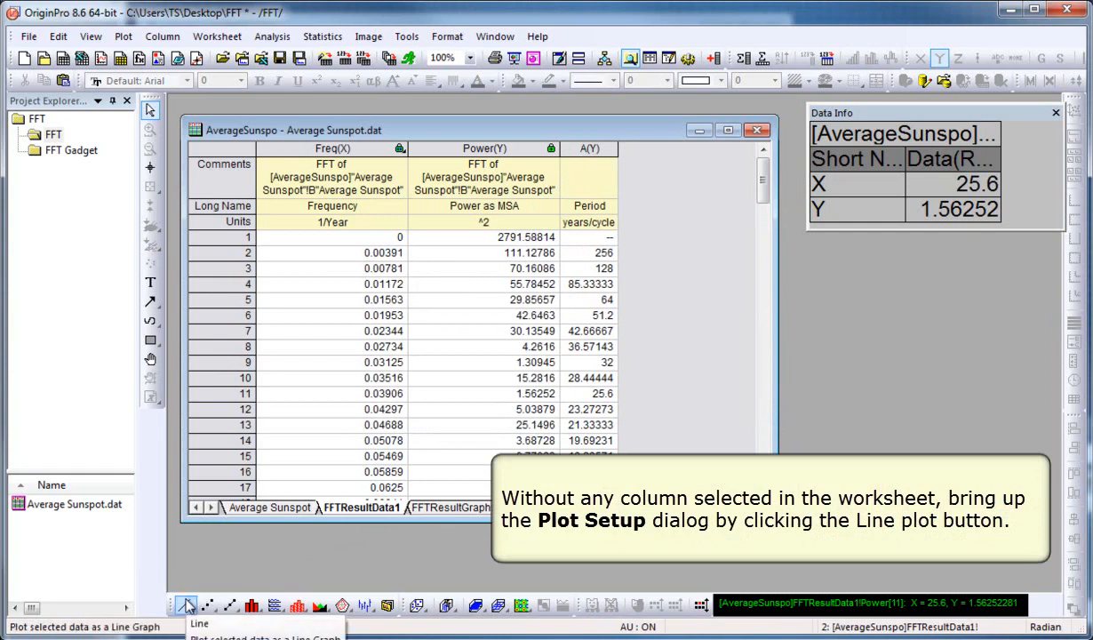
Step: Create a line graph of Power (MSA) against Period through Plot Setup
left_click(185, 600)
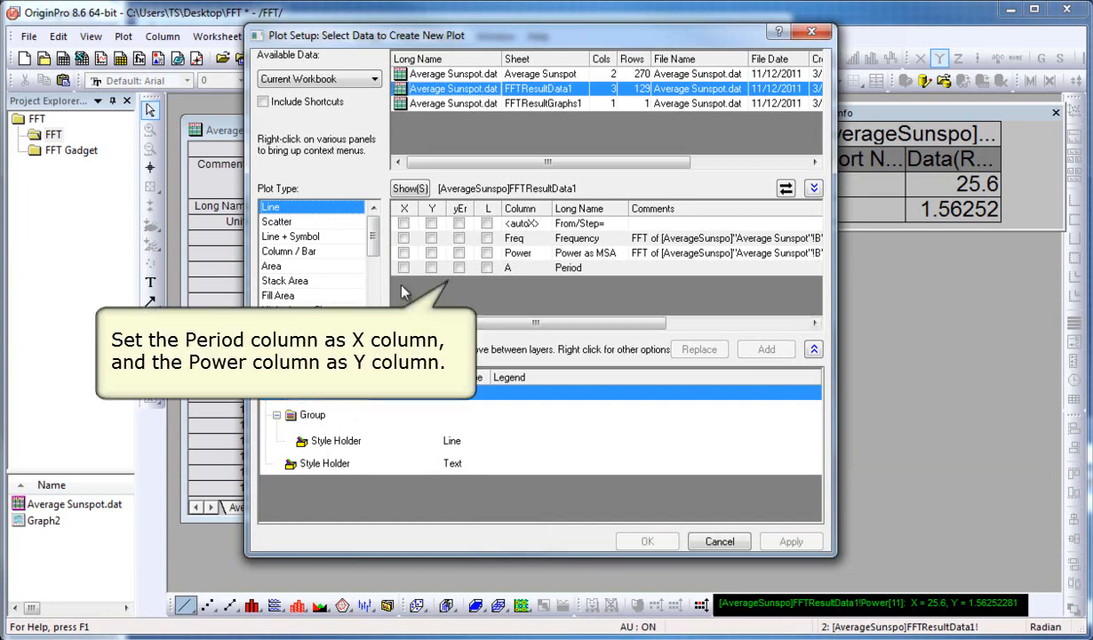
mouse_move(406, 277)
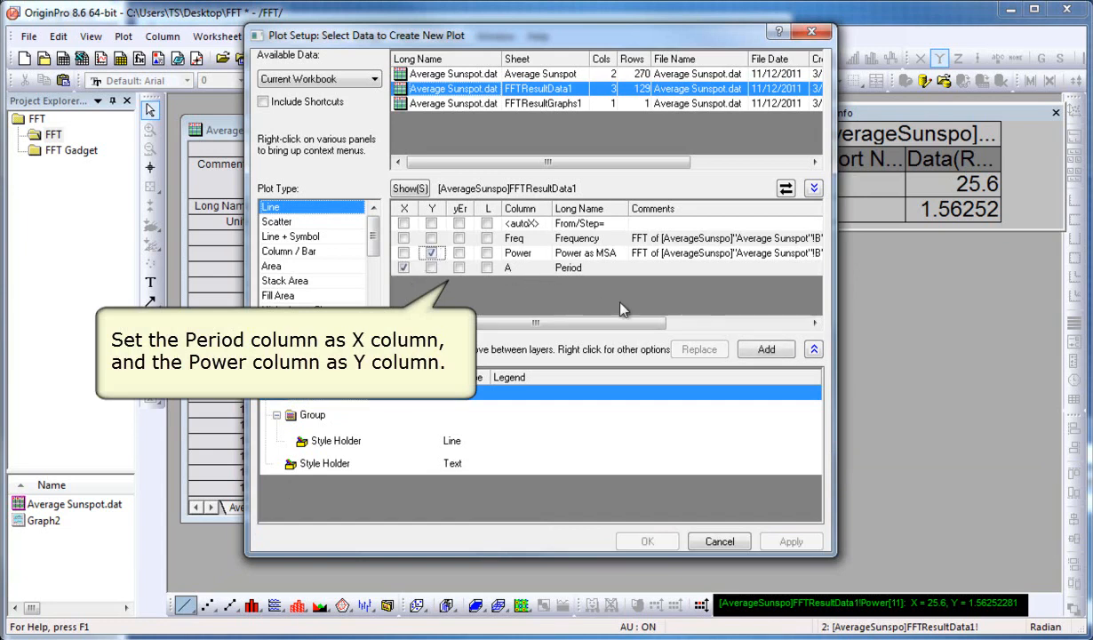
left_click(766, 348)
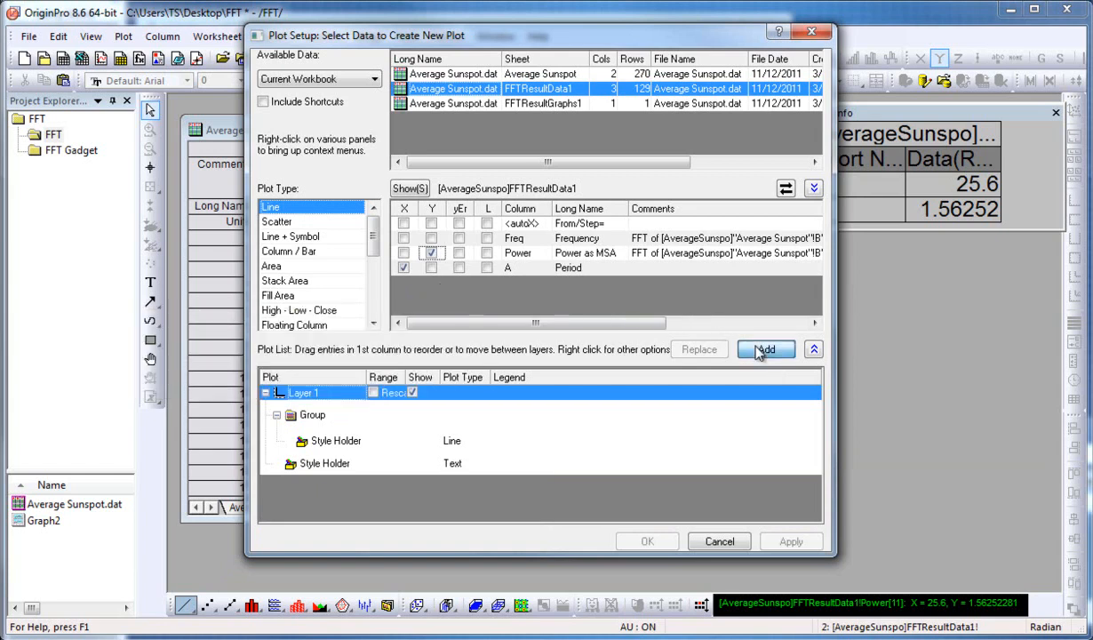
left_click(764, 348)
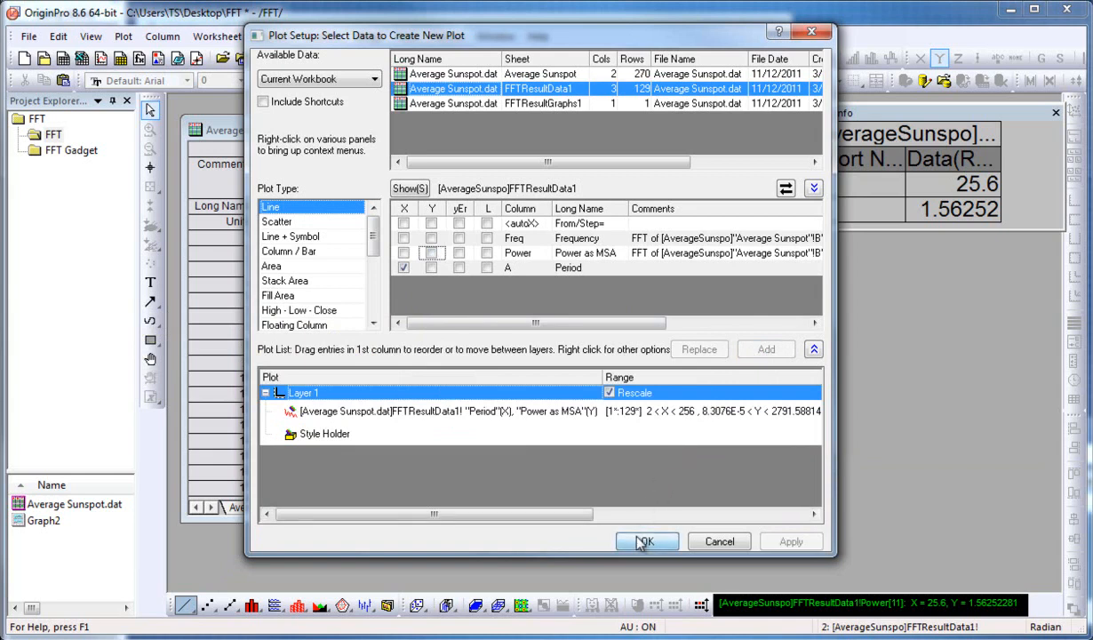
left_click(647, 541)
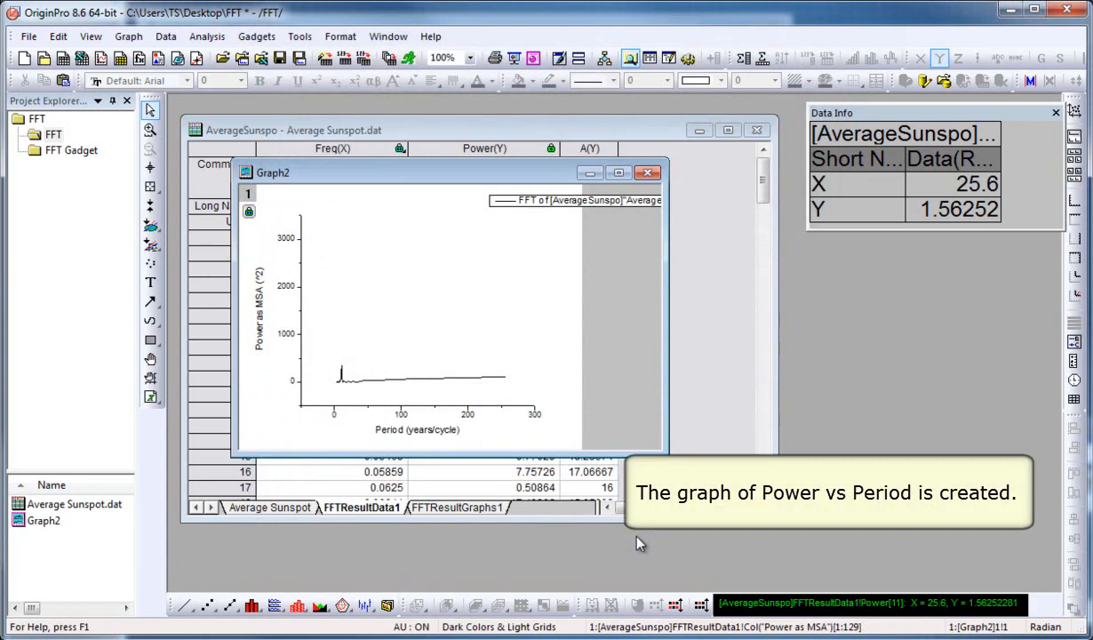
mouse_move(634, 537)
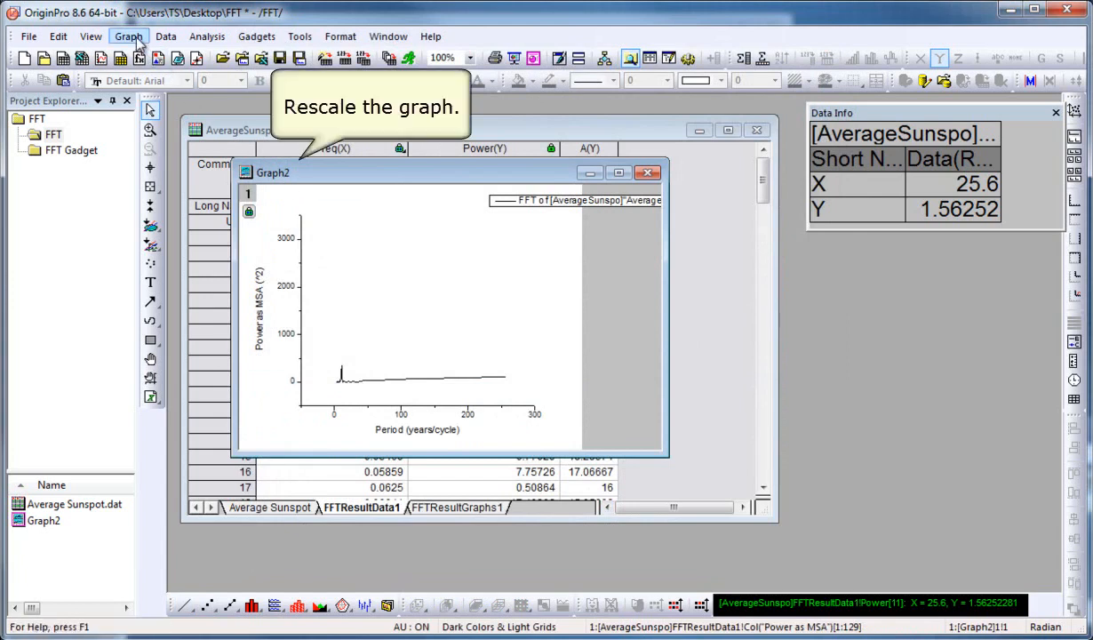
Step: Rescale Graph2 to show all, then zoom the x axis to about 0–35 years
left_click(128, 36)
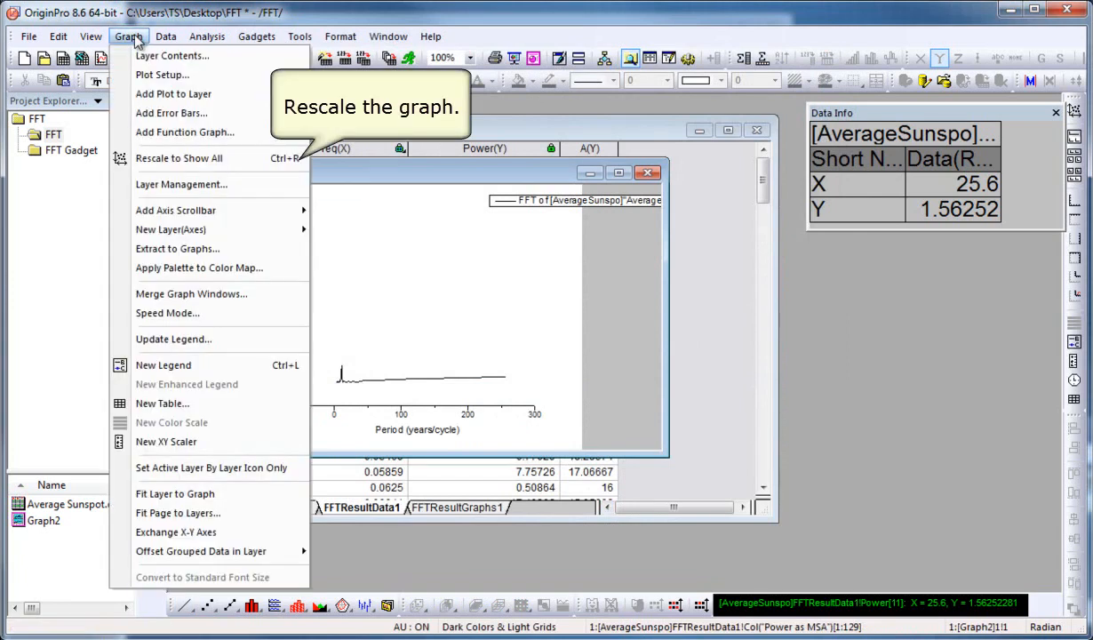
mouse_move(184, 131)
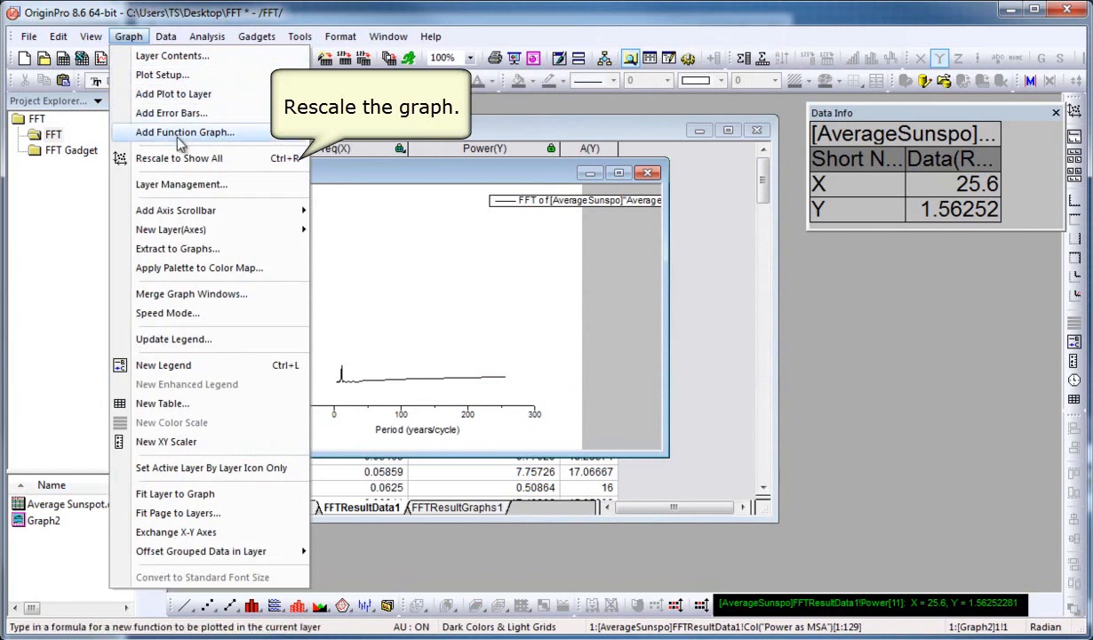
mouse_move(194, 158)
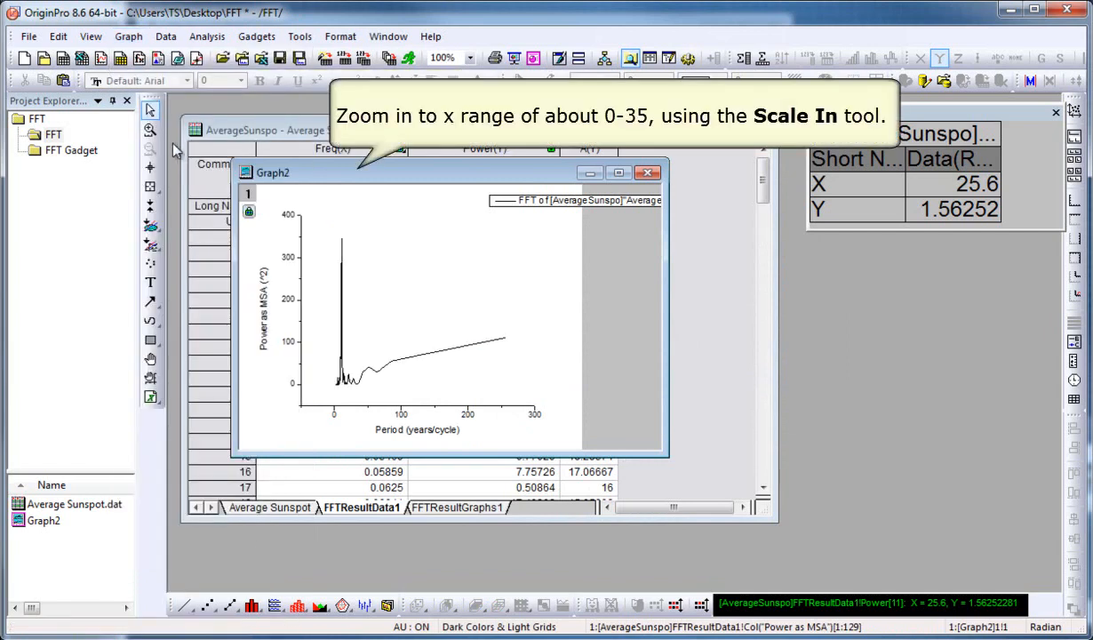
mouse_move(169, 146)
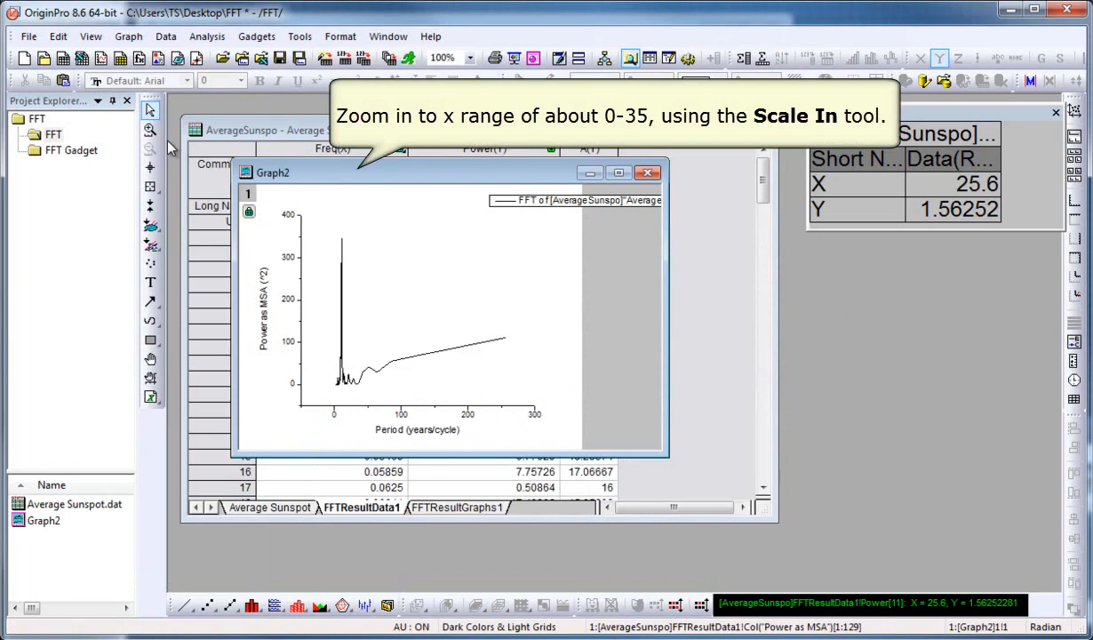
left_click(150, 131)
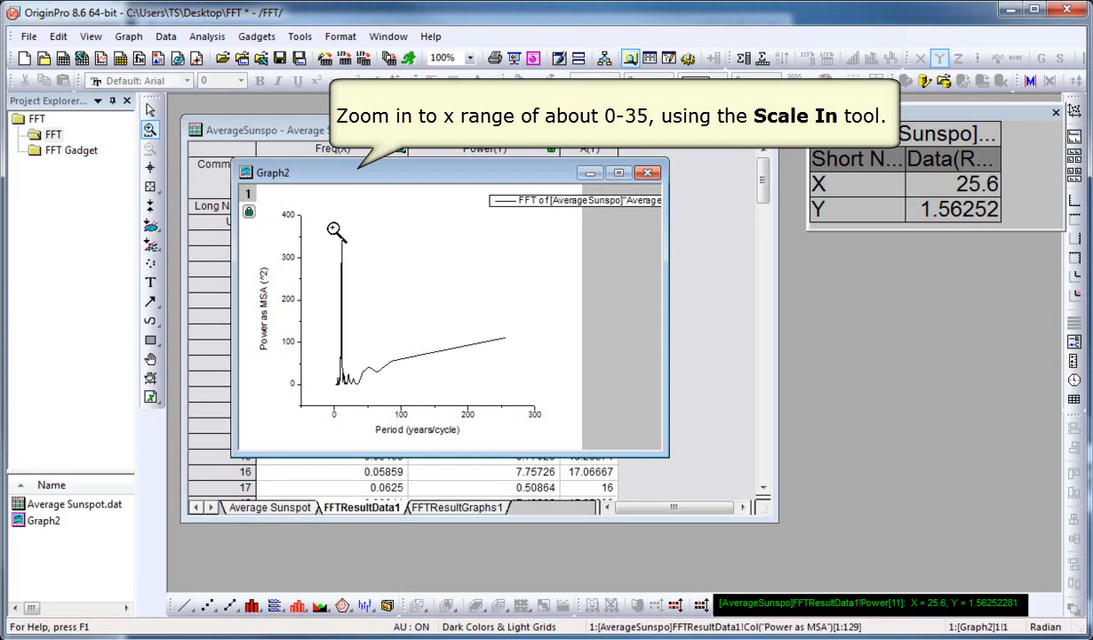
left_click_drag(318, 229, 363, 399)
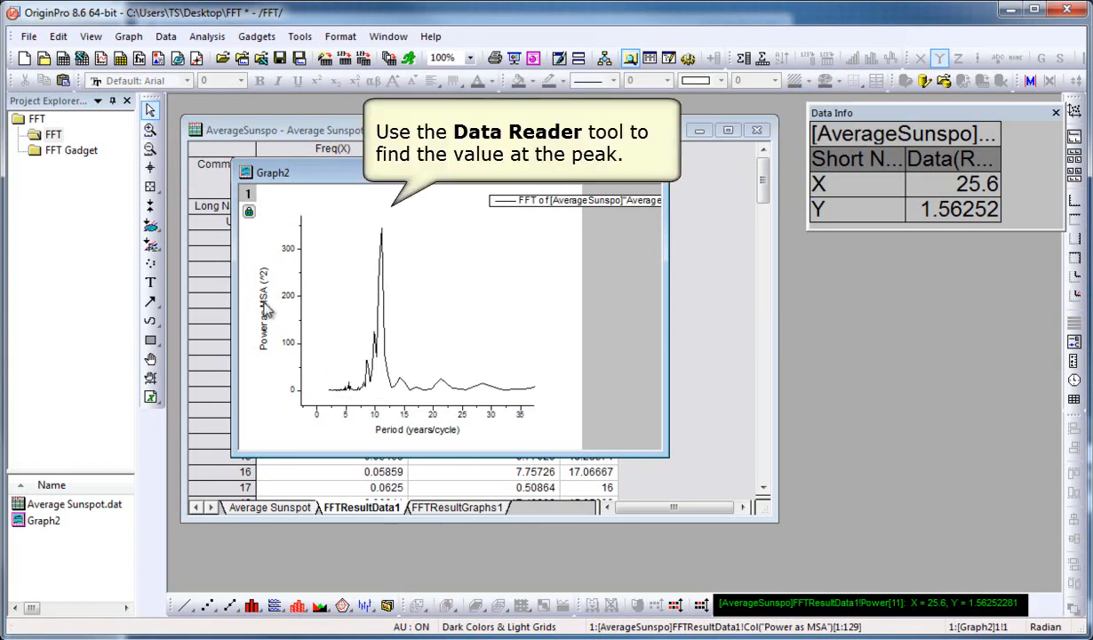
mouse_move(210, 252)
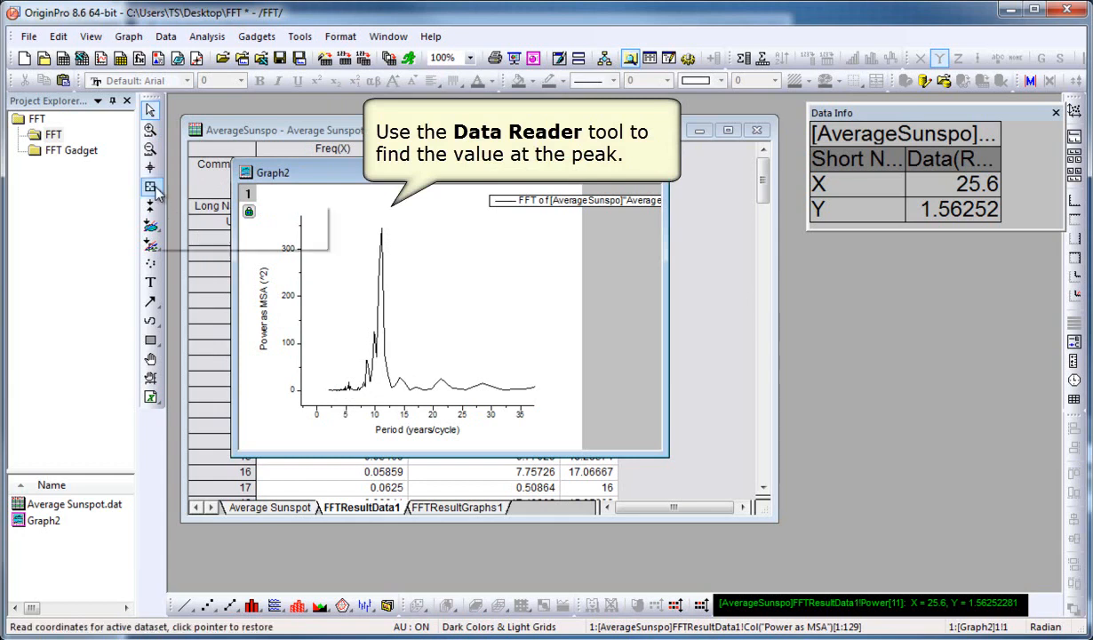
Step: Read the tallest peak with the Data Reader: about 11.13 years at power 345.5
left_click(149, 187)
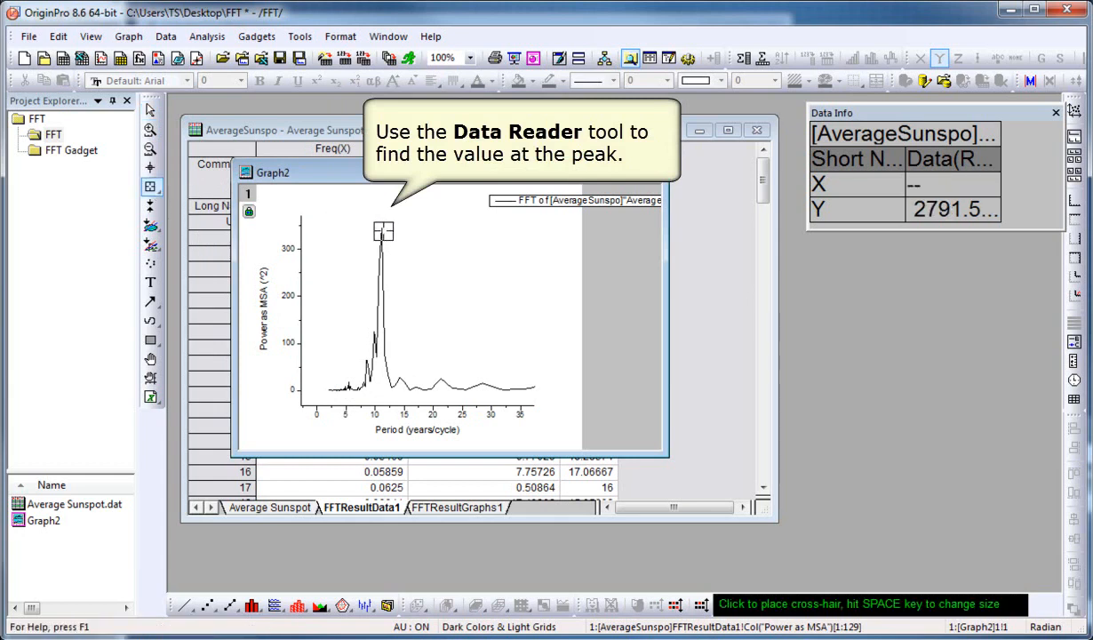
left_click(380, 231)
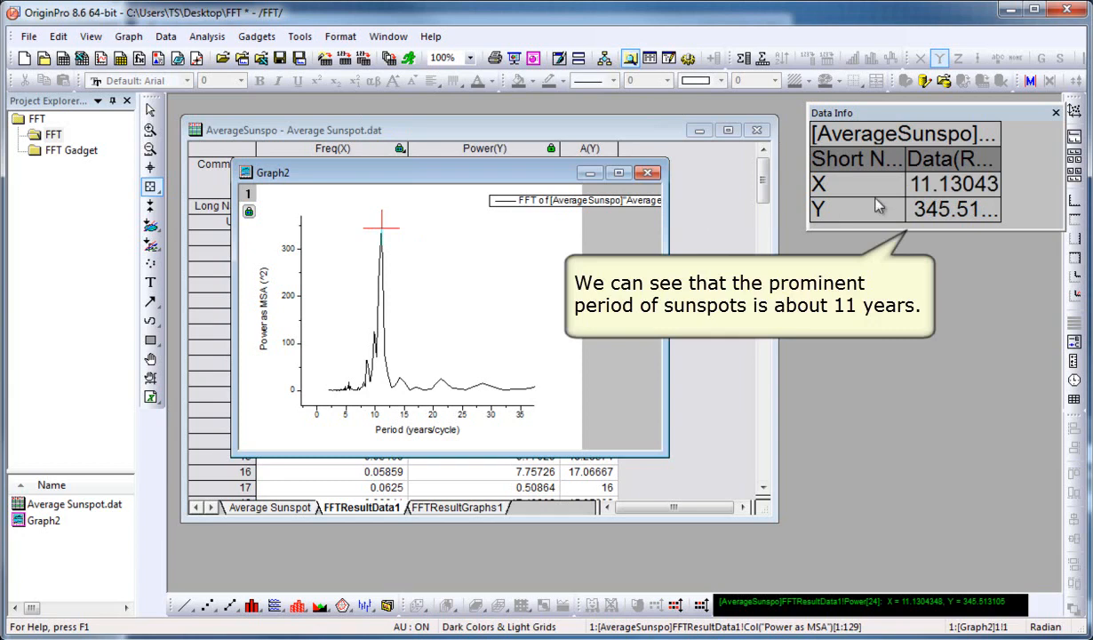
mouse_move(951, 187)
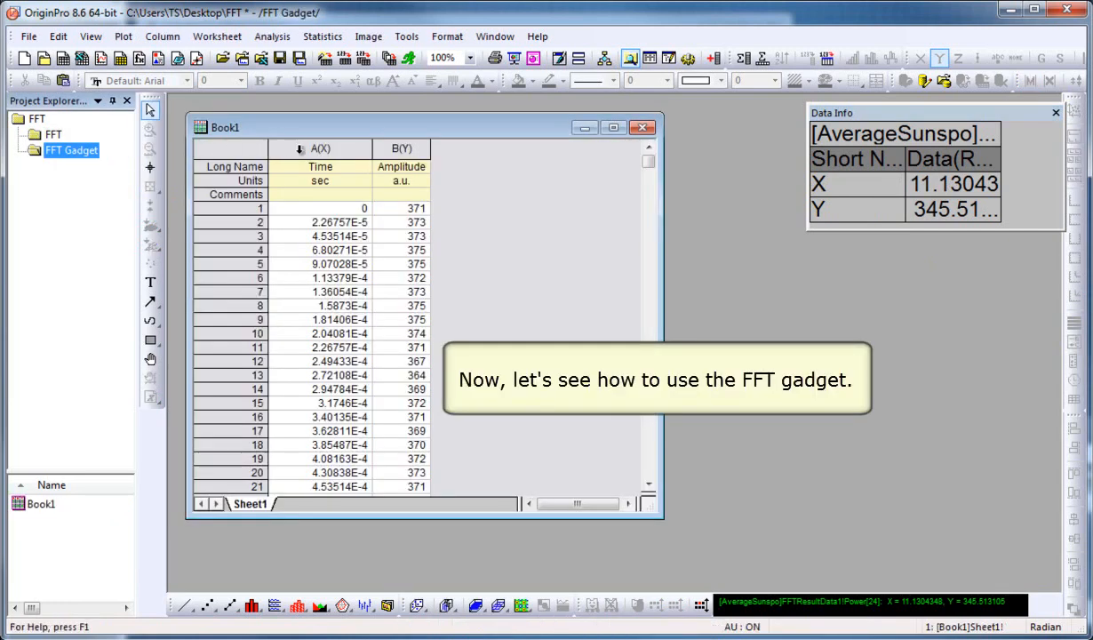
Step: Plot the speech Amplitude column in the FFT Gadget folder as a line graph versus time
left_click(399, 149)
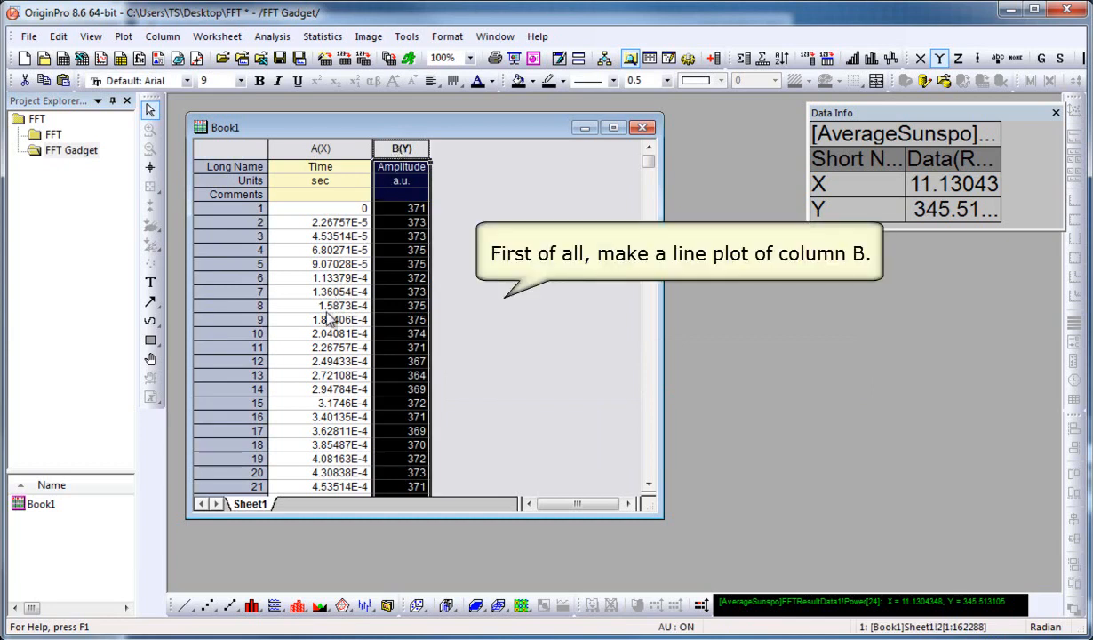
mouse_move(178, 570)
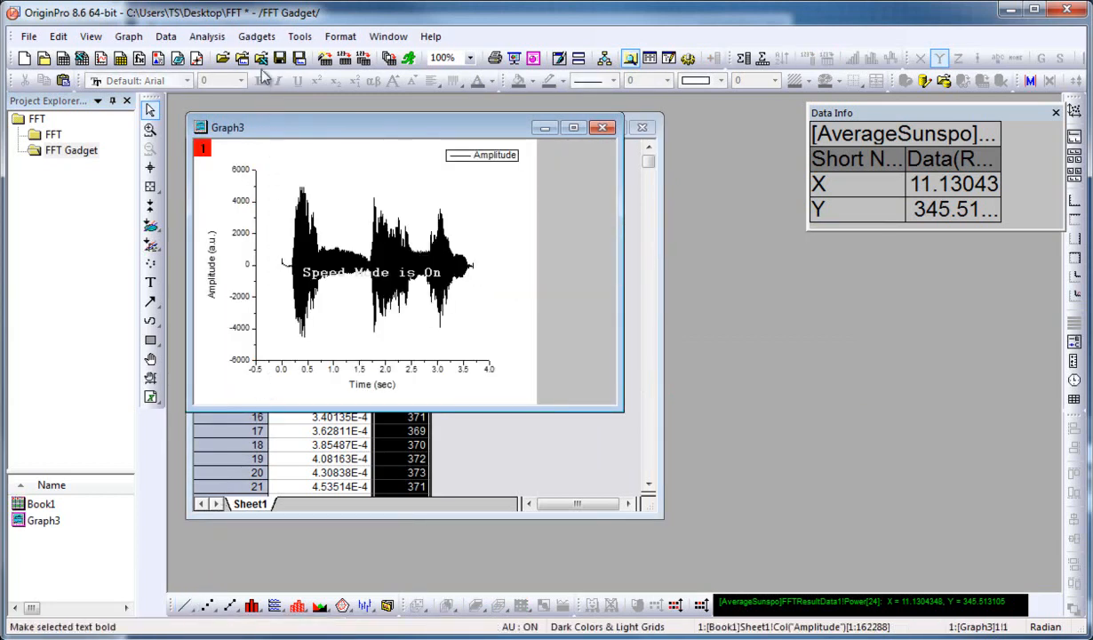
left_click(256, 36)
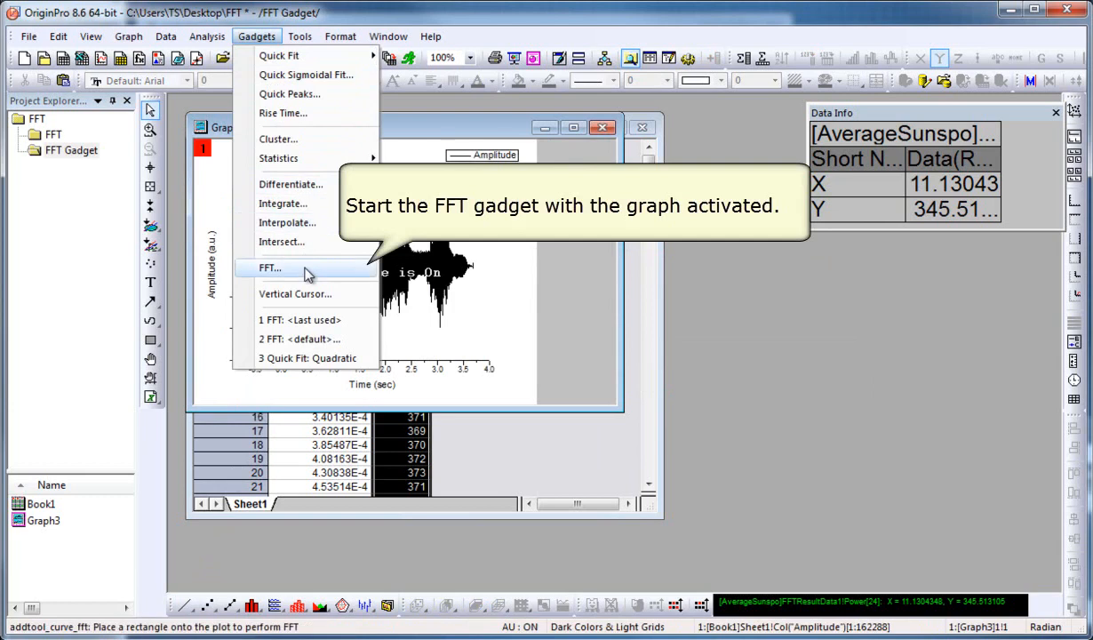
Step: Run the FFT gadget on the speech graph to get an Amplitude vs Frequency preview
left_click(270, 267)
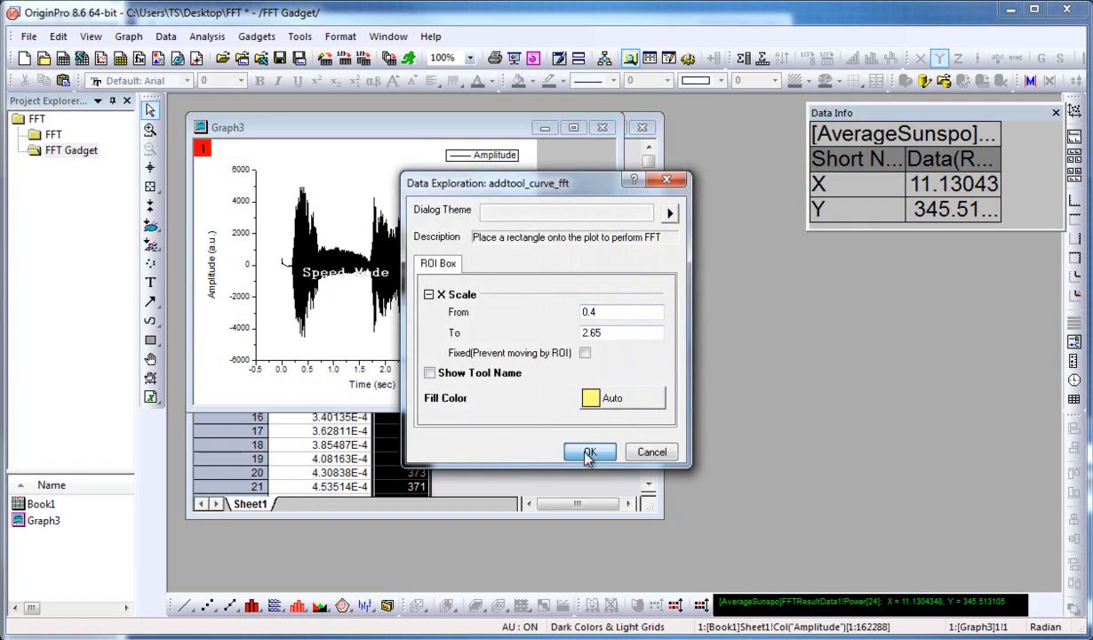
left_click(590, 453)
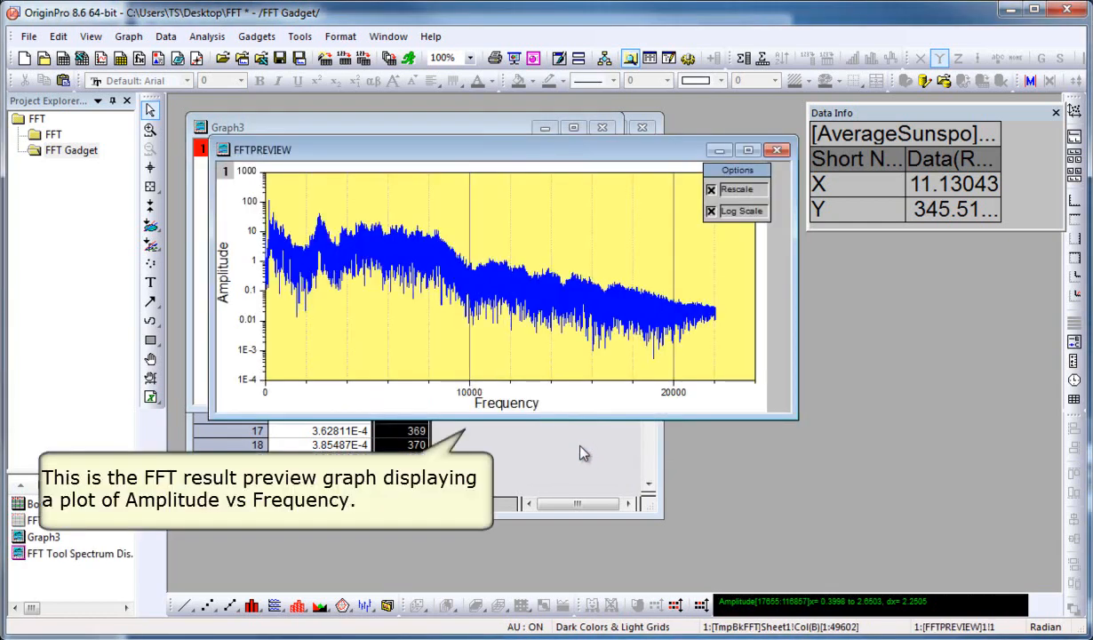
mouse_move(561, 388)
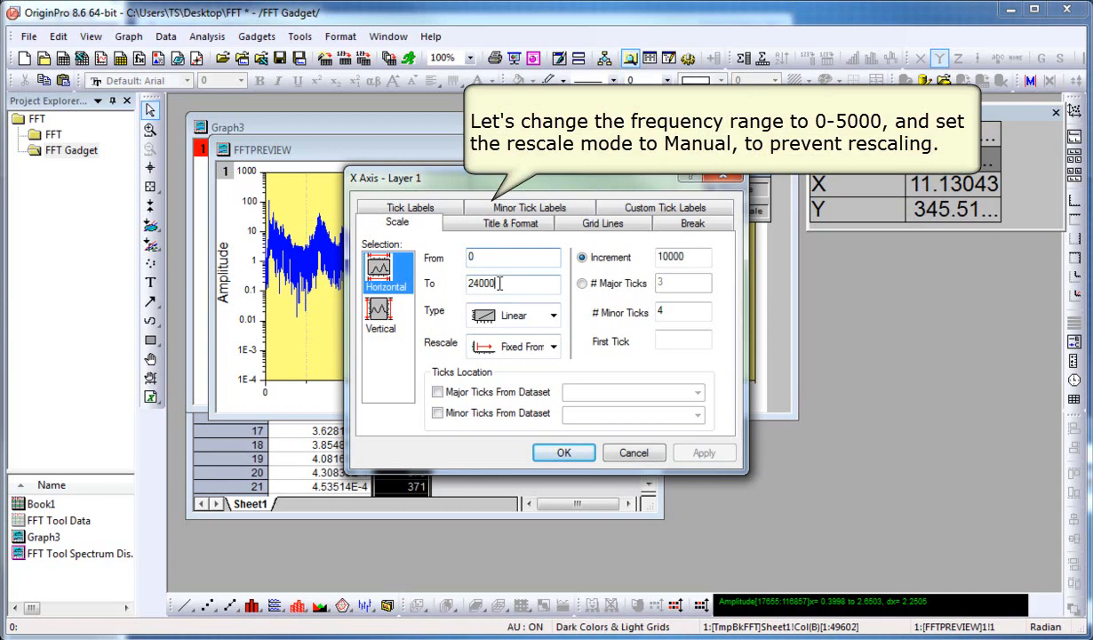
Step: Fix the preview's frequency axis from 0 to 5000 with manual rescaling
type("5")
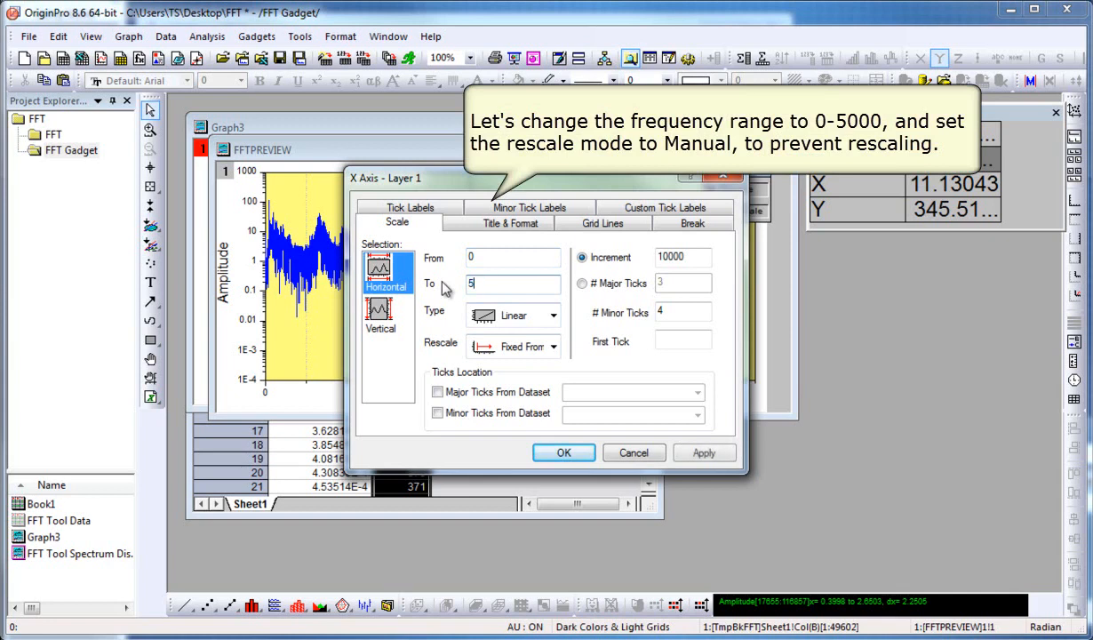
type("5000")
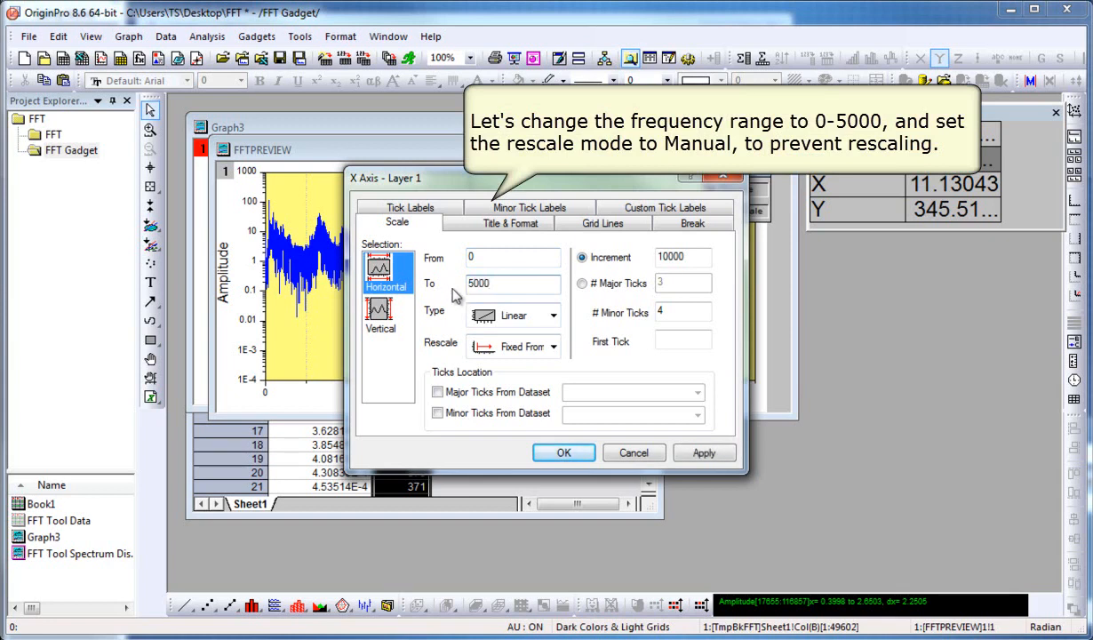
left_click(554, 345)
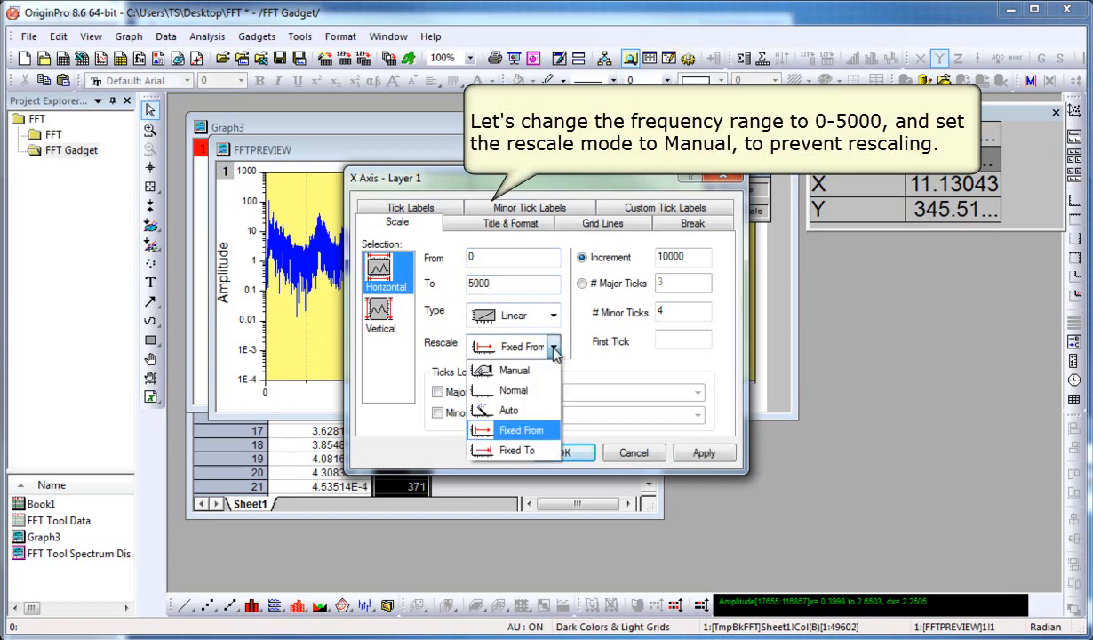
left_click(512, 369)
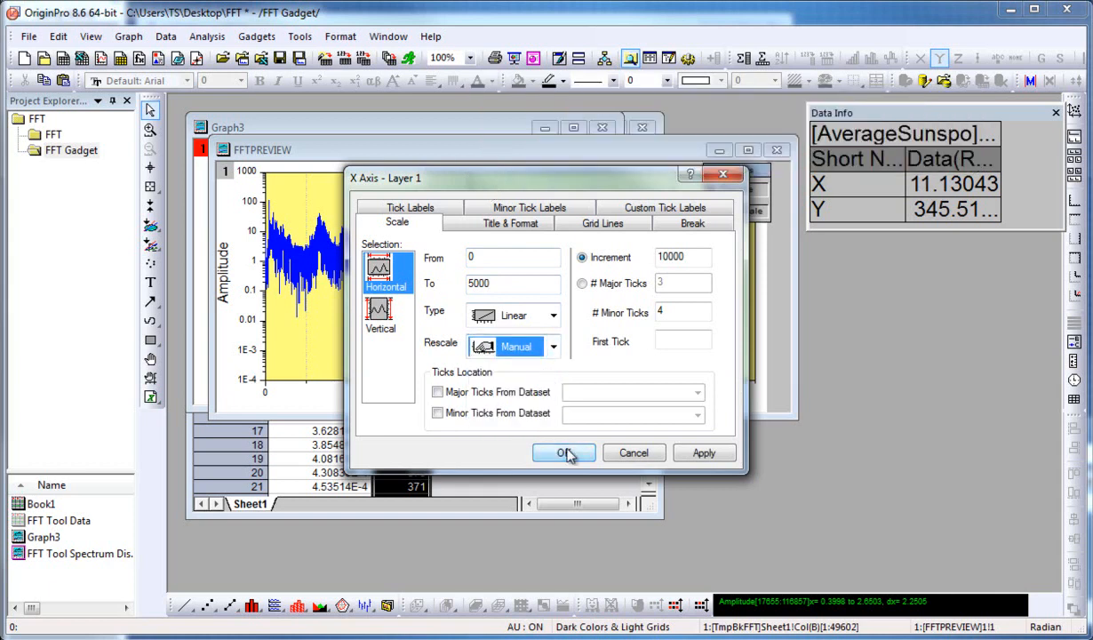
left_click(561, 454)
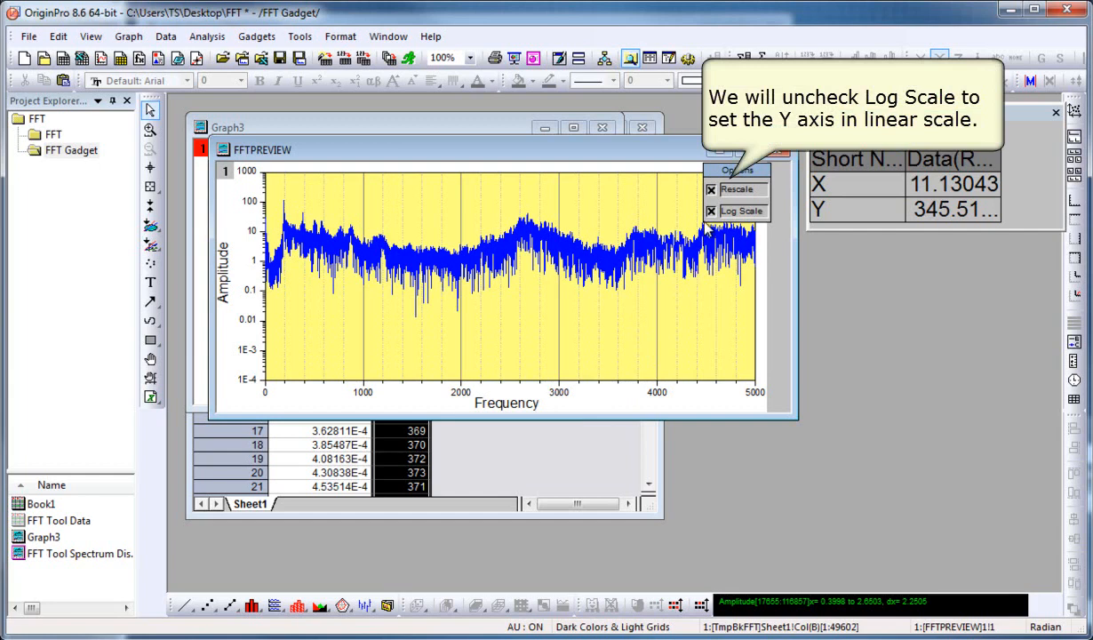
Step: Switch amplitude to a linear scale and place the preview window beside the speech graph
left_click(712, 210)
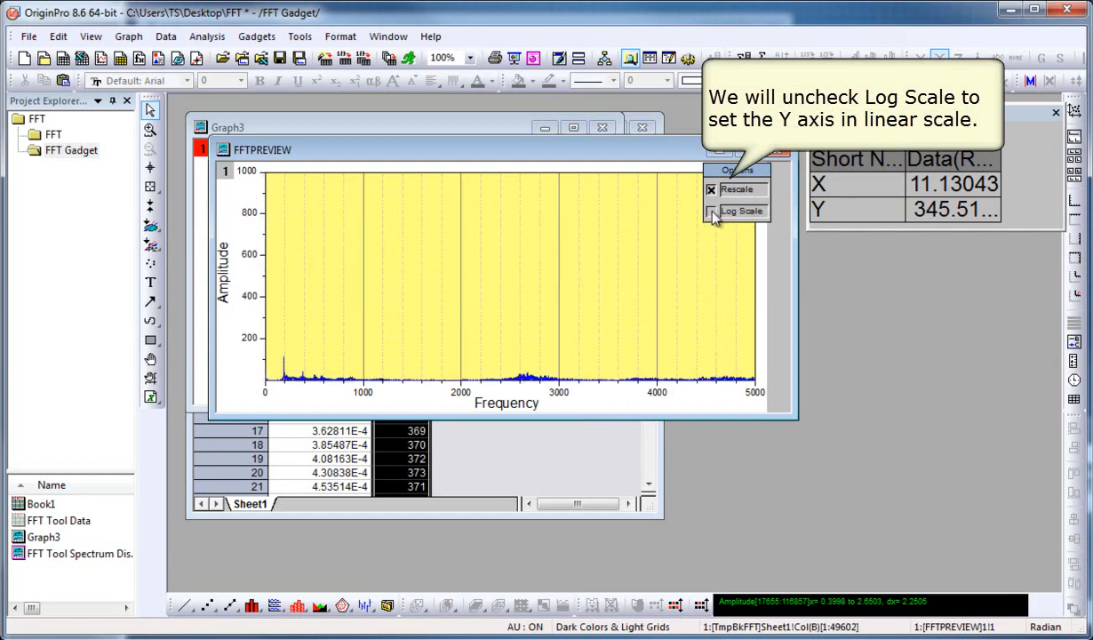
left_click(715, 210)
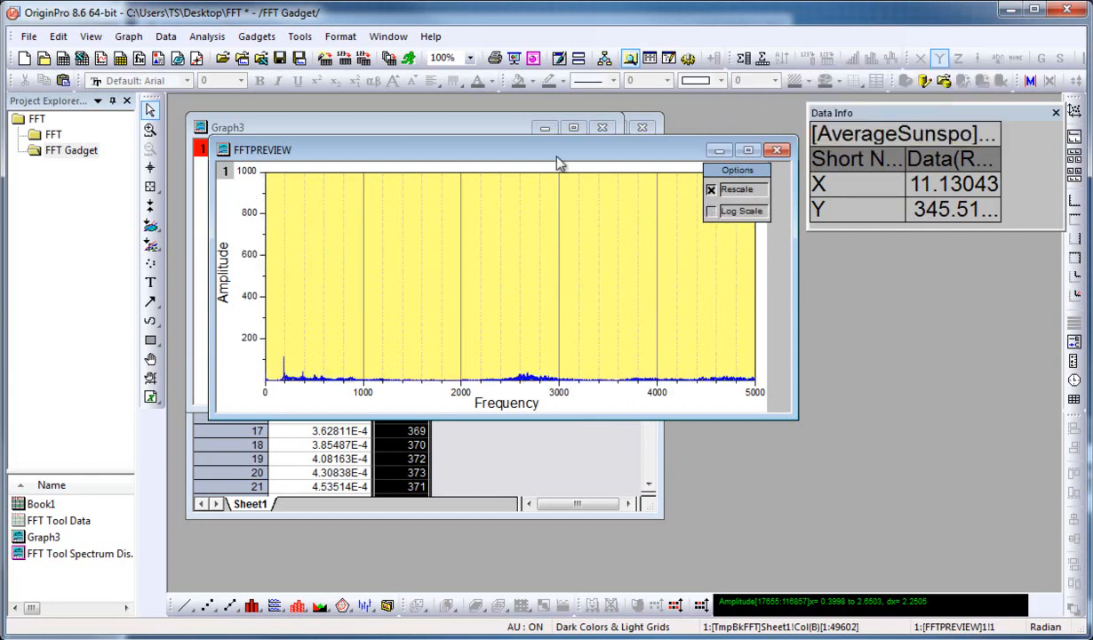
left_click_drag(560, 149, 685, 302)
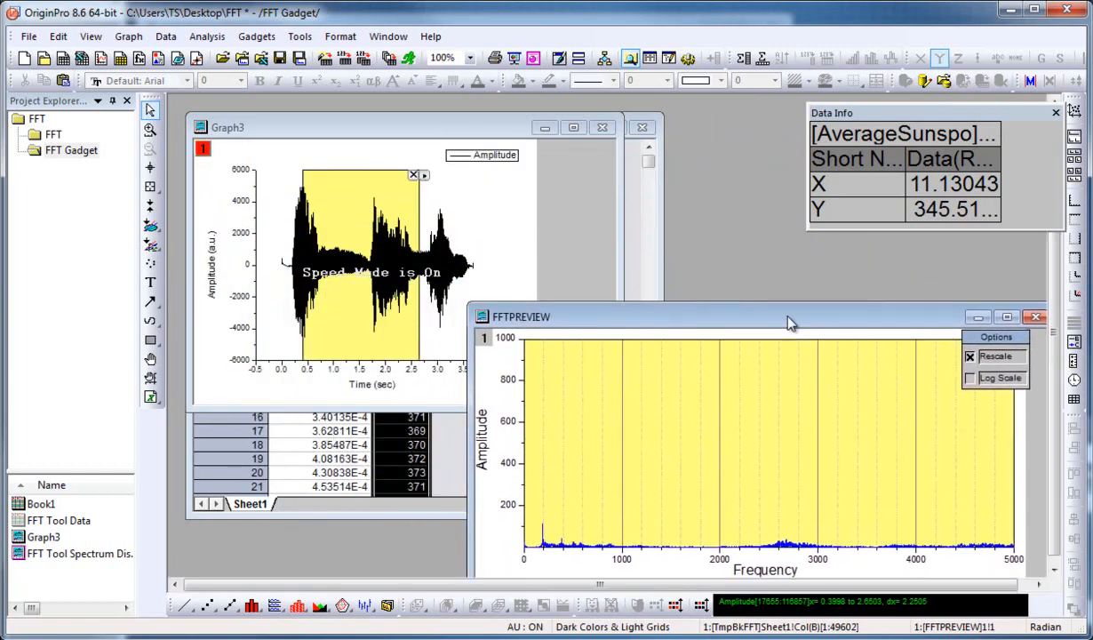
left_click_drag(789, 320, 780, 309)
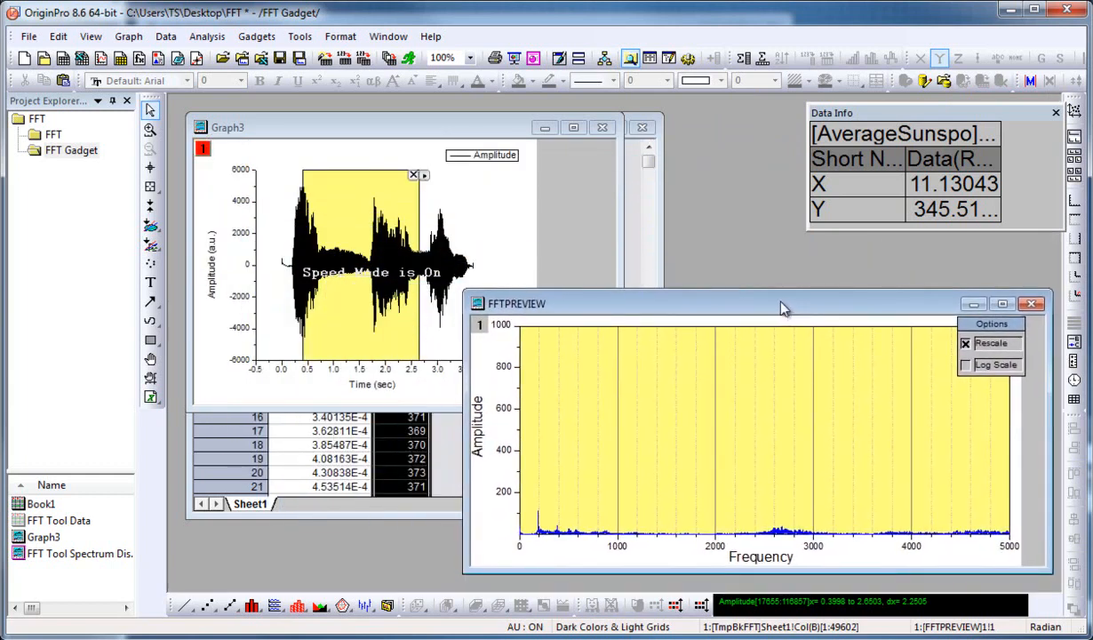
mouse_move(487, 139)
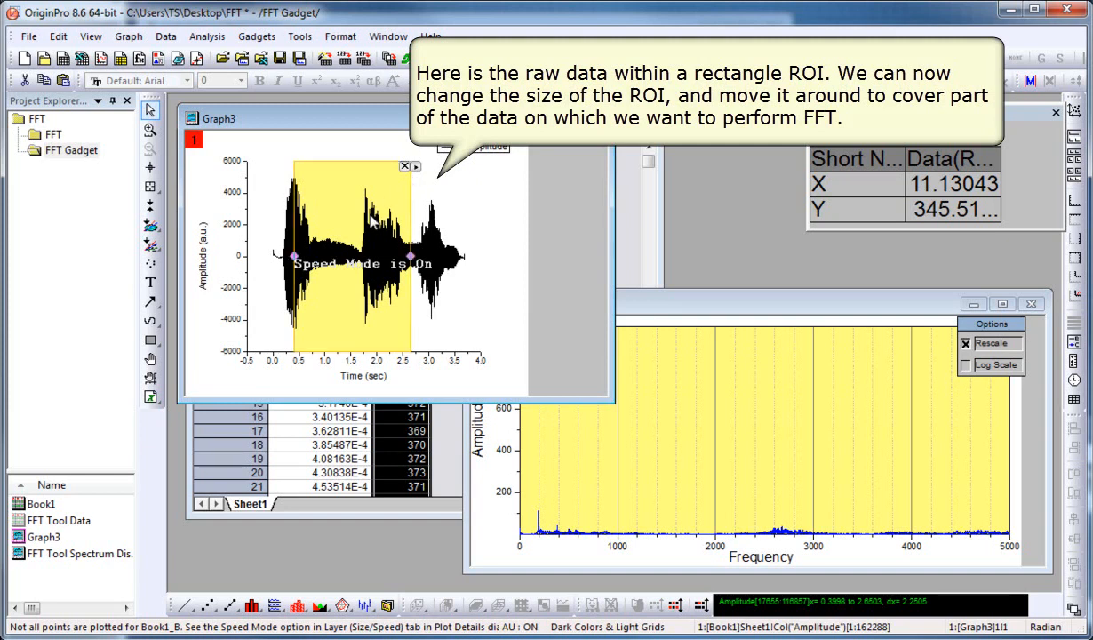
mouse_move(411, 256)
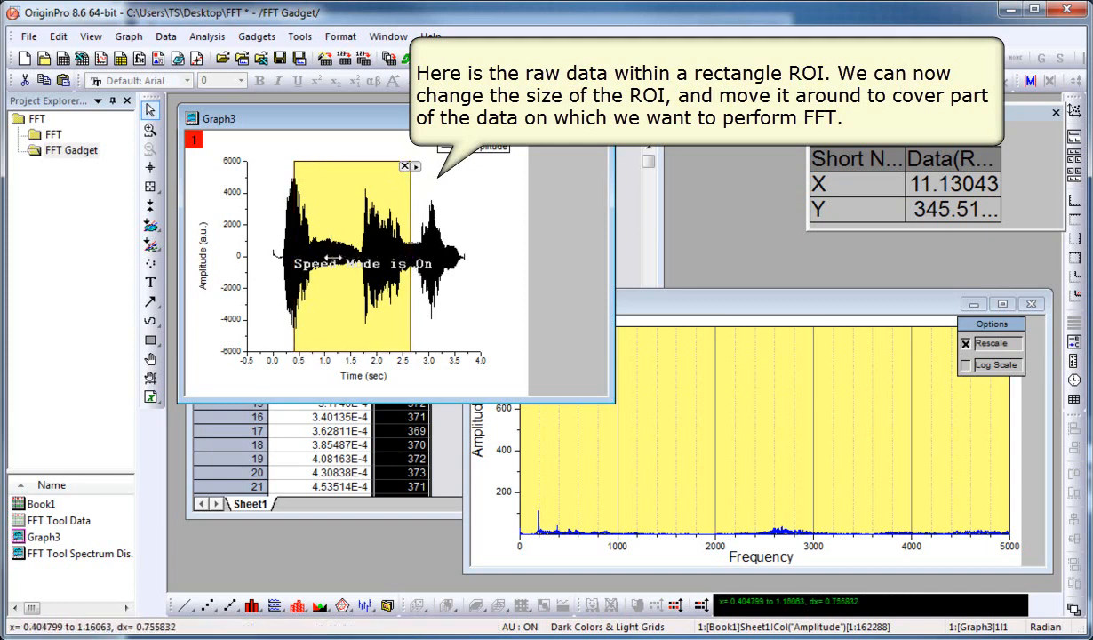
Step: Narrow the ROI rectangle and slide it along the signal from about 0.5 s to 2 s
left_click_drag(413, 258, 342, 257)
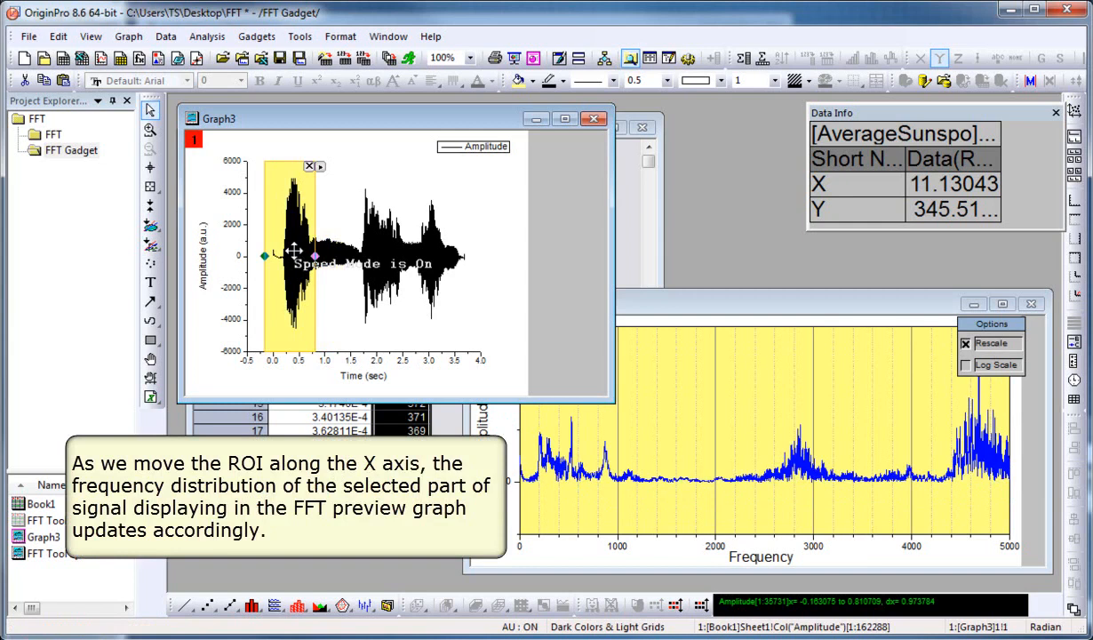
left_click_drag(293, 256, 311, 256)
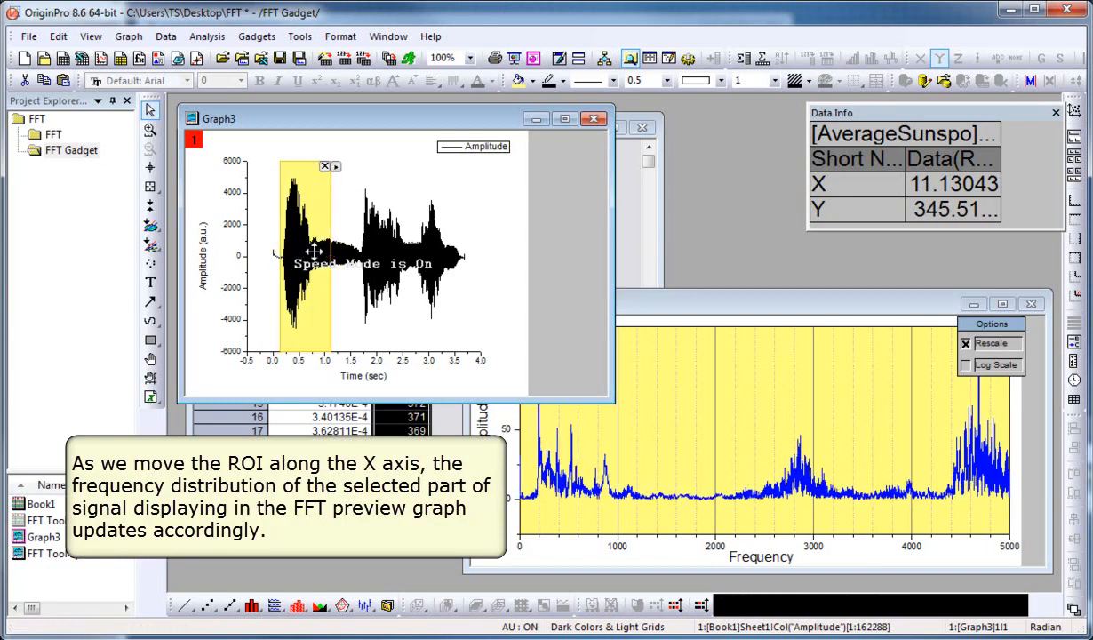
left_click_drag(308, 257, 347, 258)
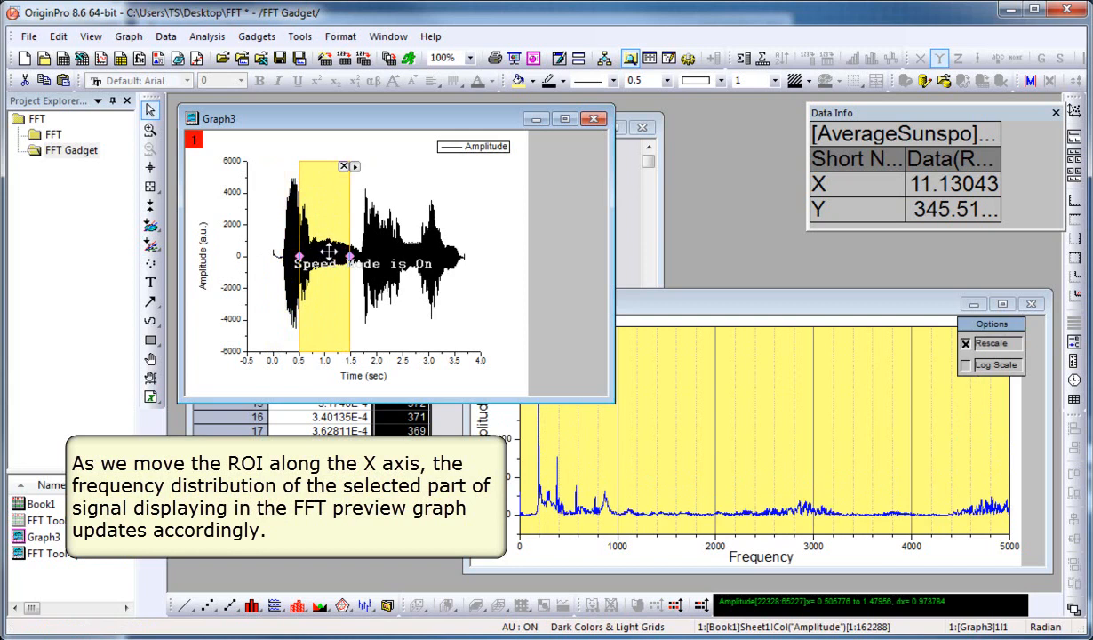
left_click_drag(327, 256, 341, 256)
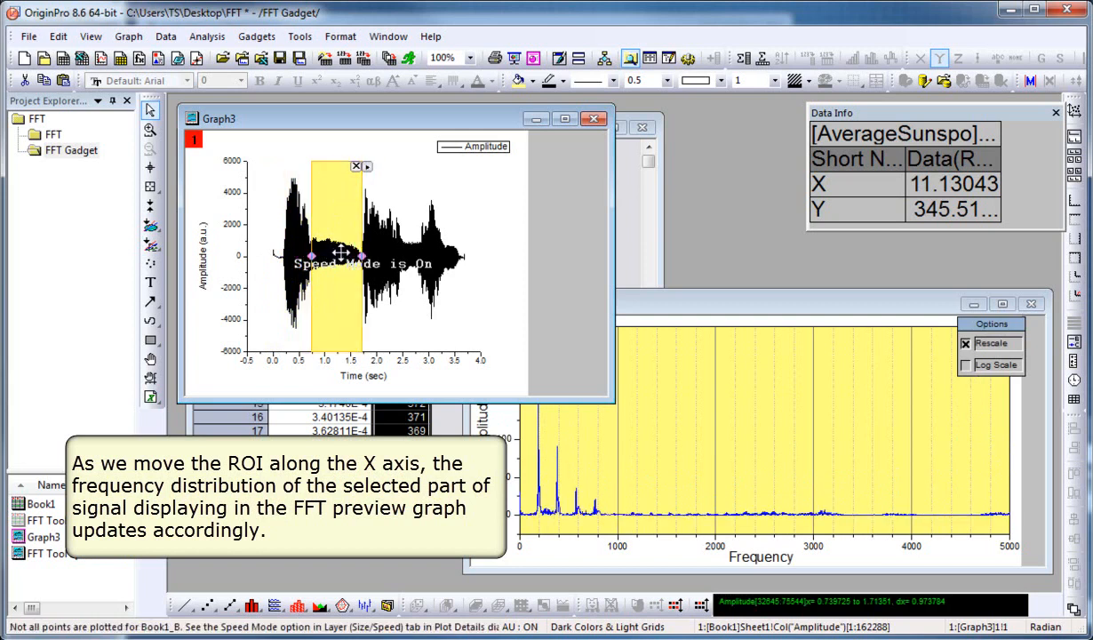
left_click_drag(338, 255, 358, 256)
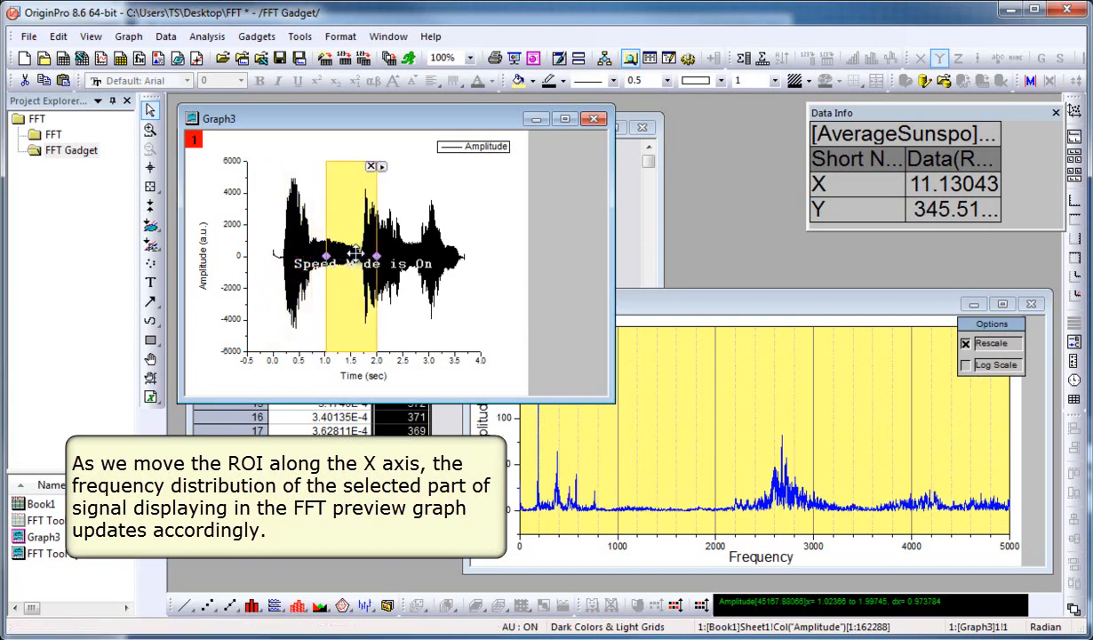
left_click_drag(351, 256, 370, 256)
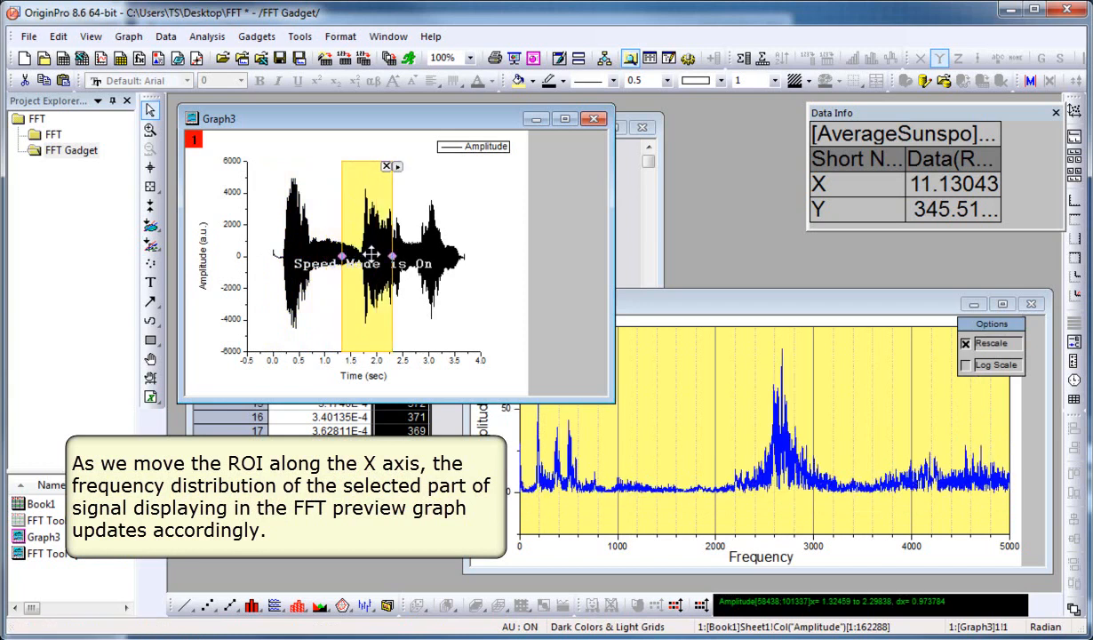
Step: Keep sliding the ROI along the speech to its final stretch near 3–3.7 s
left_click_drag(372, 256, 388, 256)
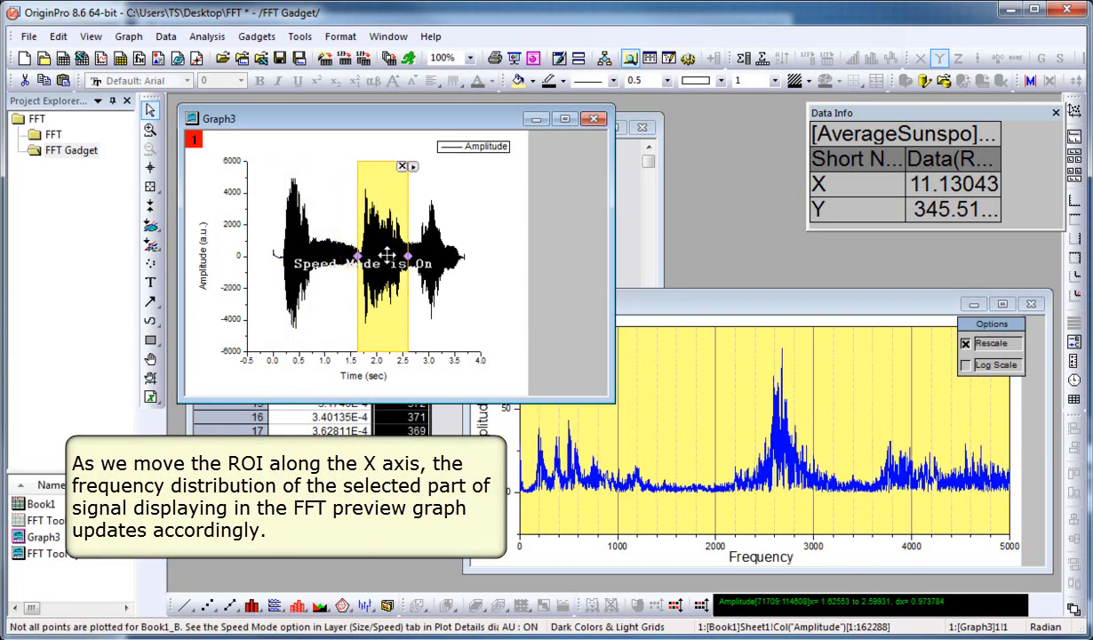
left_click_drag(382, 258, 405, 258)
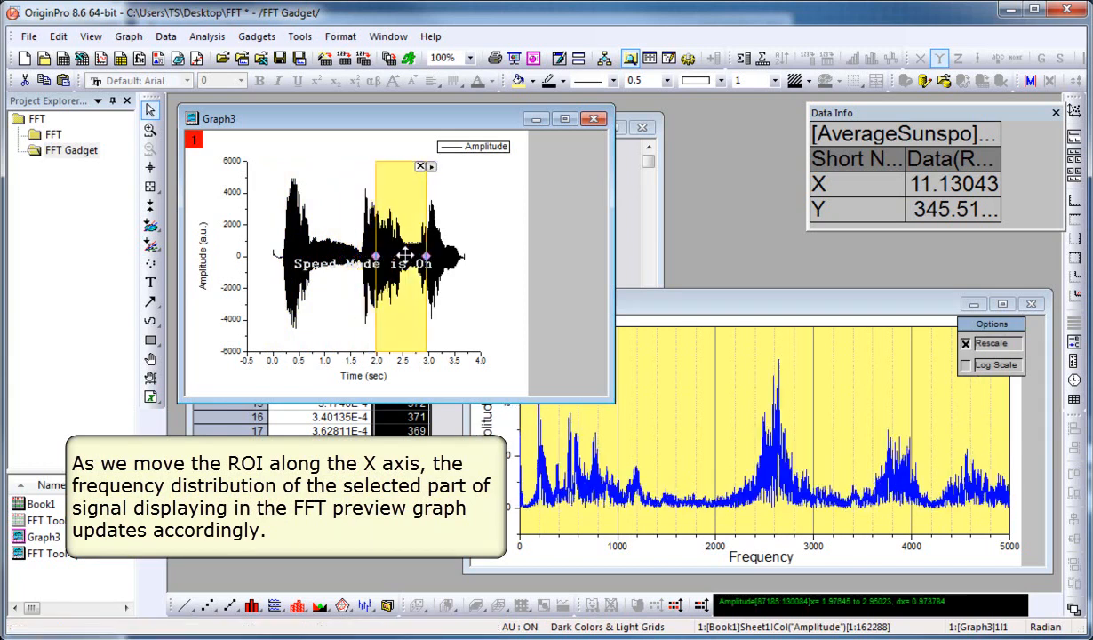
left_click_drag(405, 256, 425, 256)
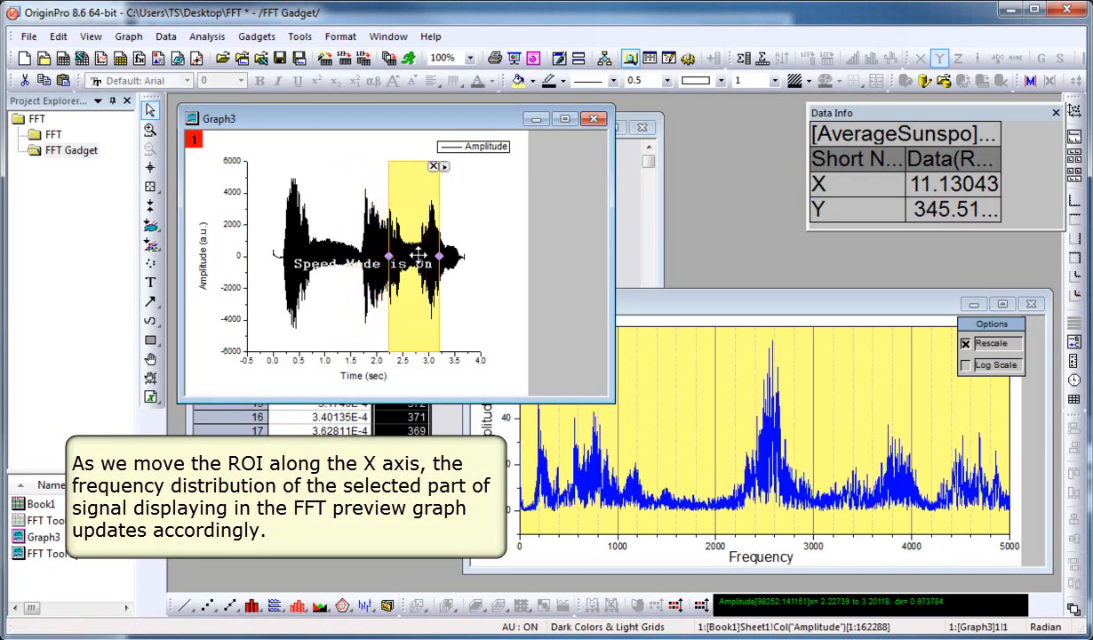
left_click_drag(417, 256, 448, 256)
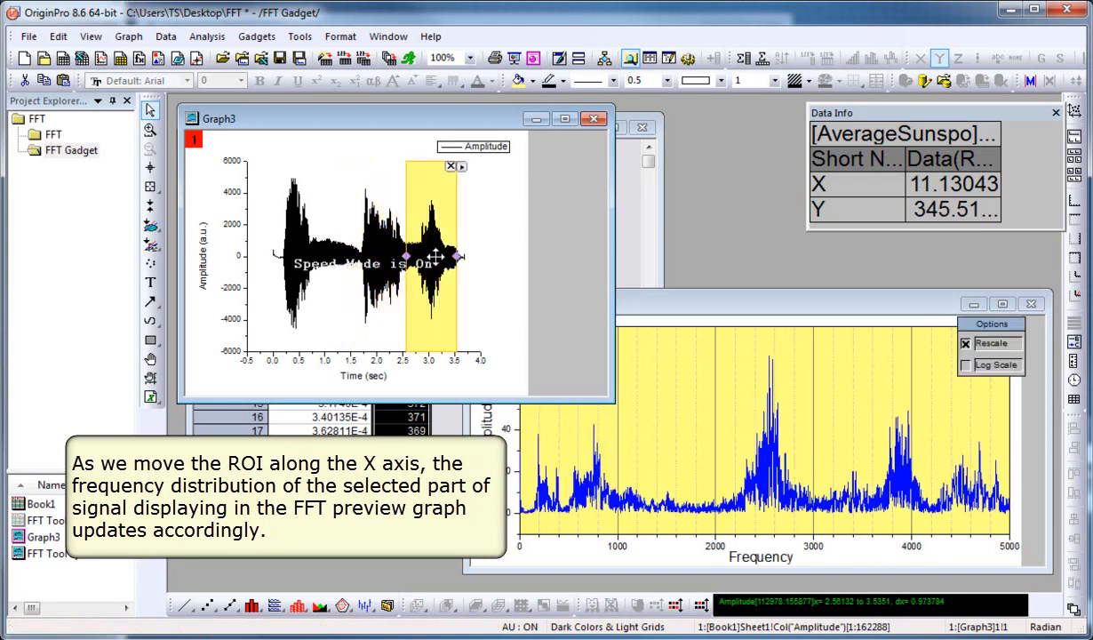
left_click_drag(430, 256, 469, 256)
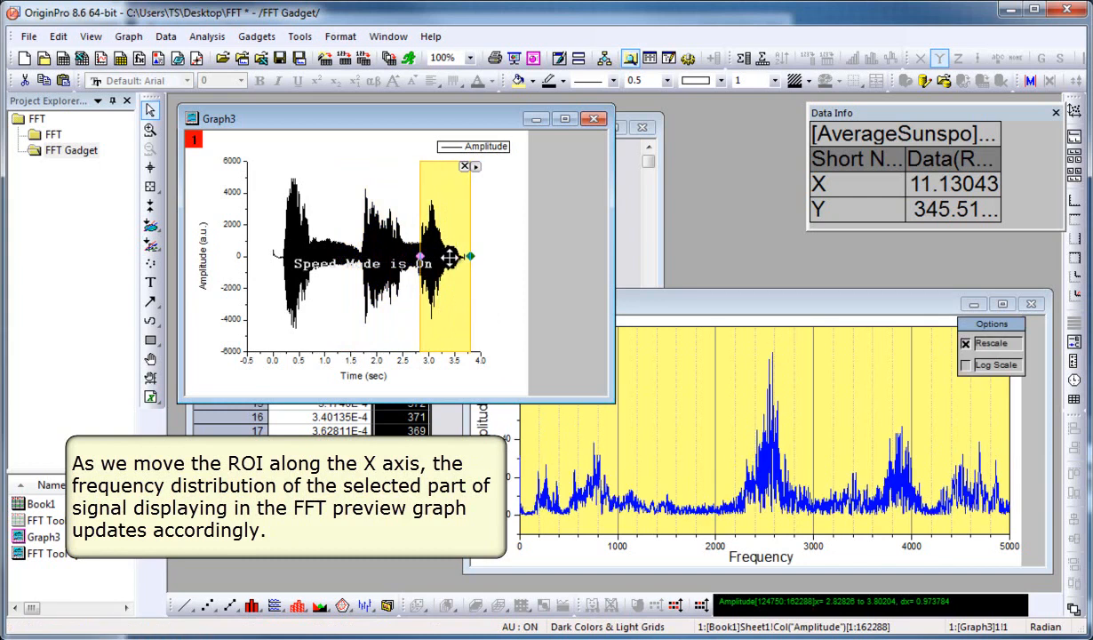
left_click_drag(448, 256, 460, 256)
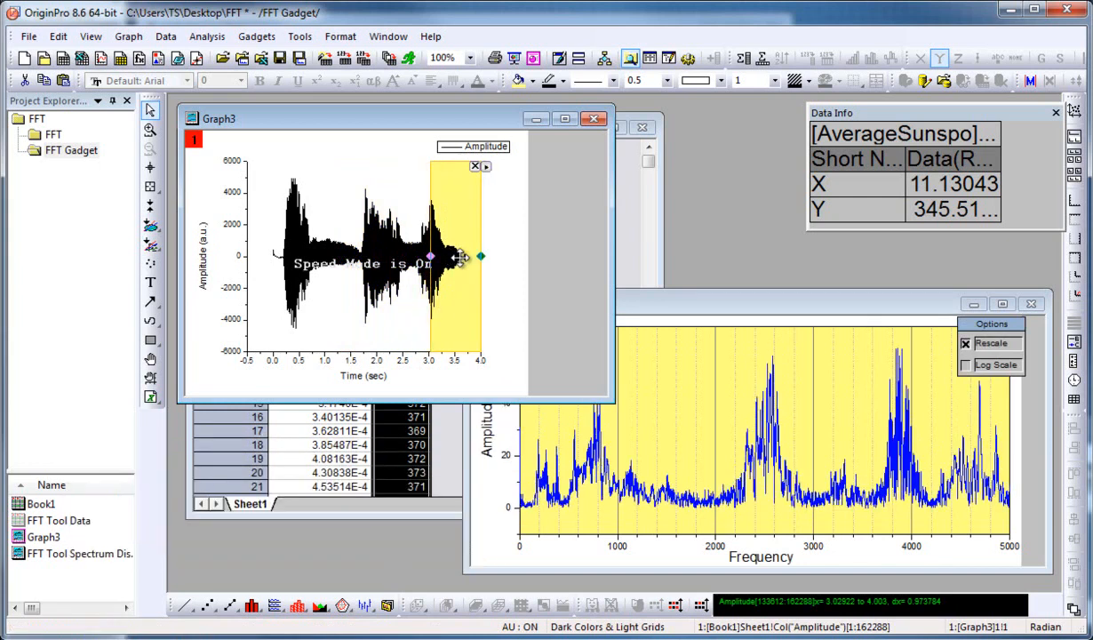